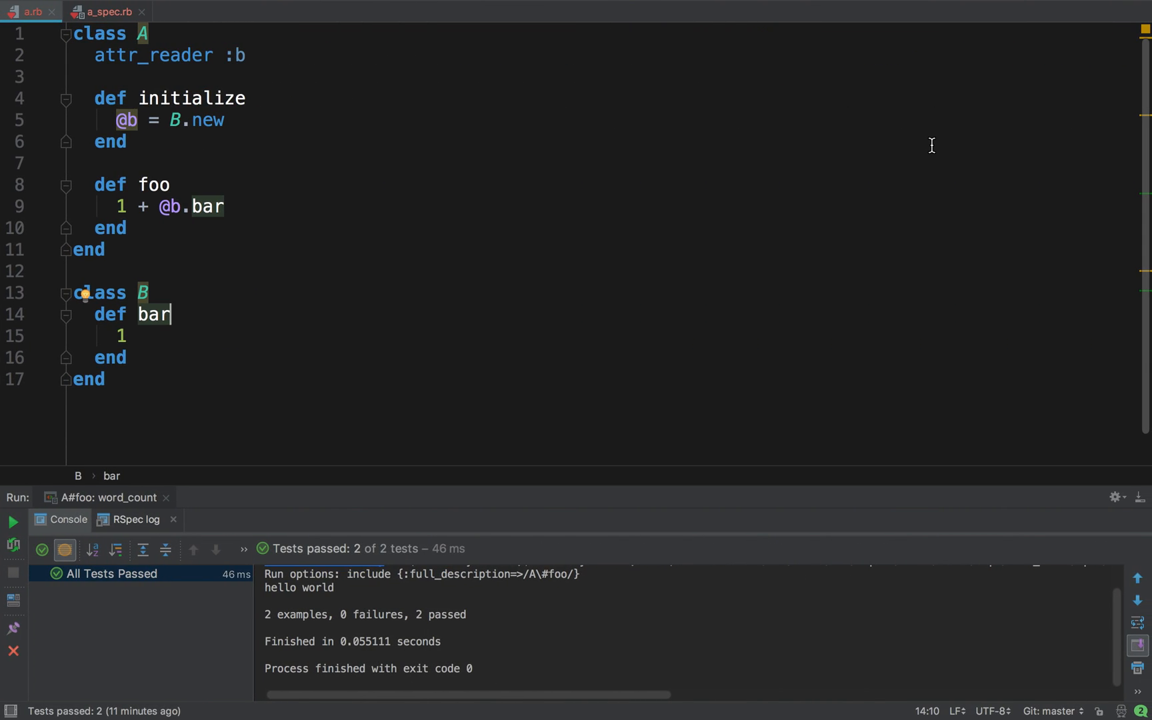
{"action": "mouse_move", "coordinate": [697, 140]}
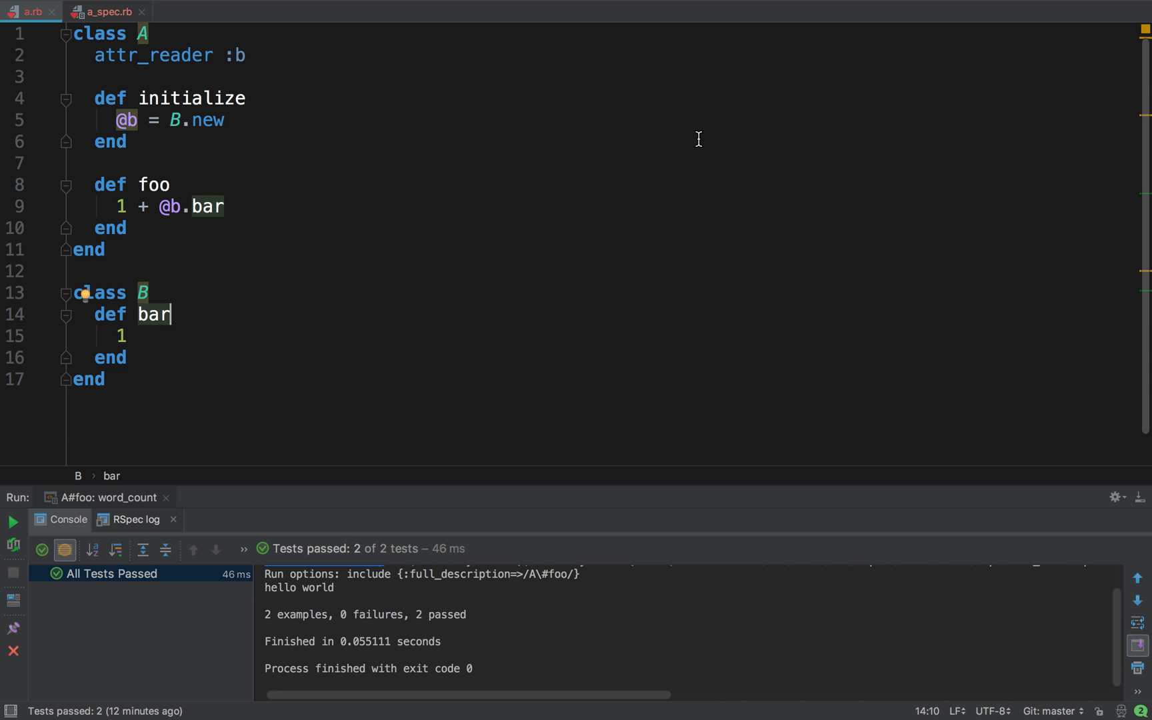
{"action": "mouse_move", "coordinate": [194, 77]}
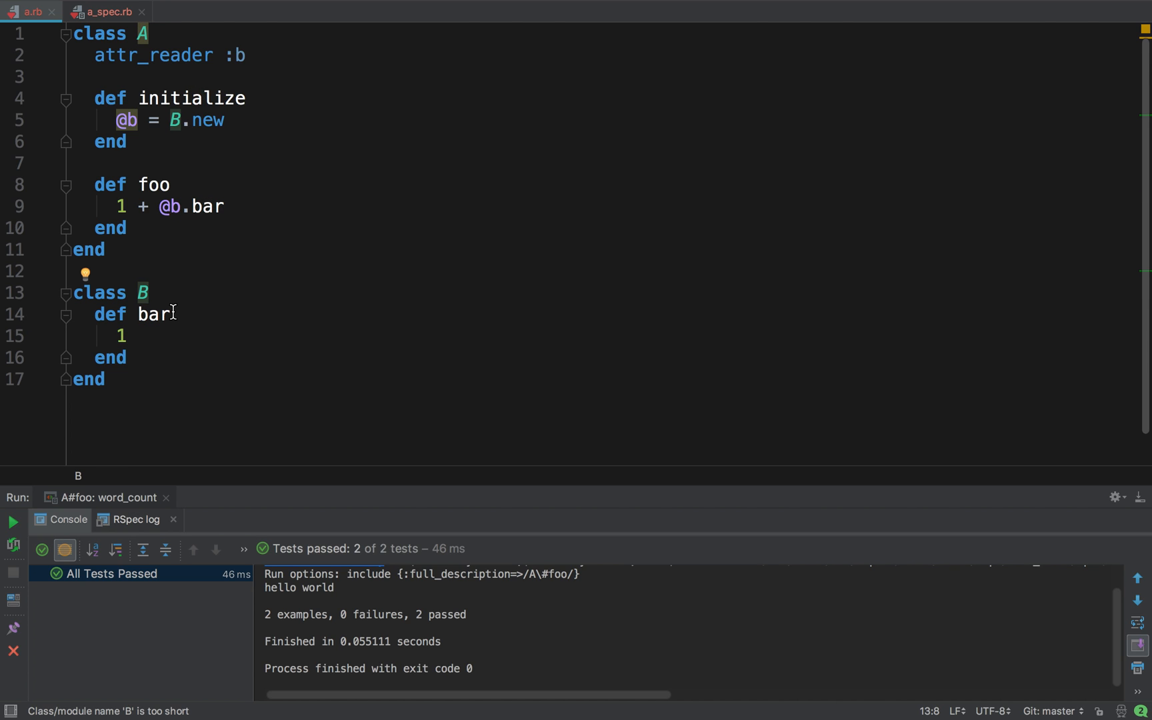
Step: Switch from a.rb to the a_spec.rb tab and review the describe '#foo' block with both examples
{"action": "double_click", "coordinate": [153, 314]}
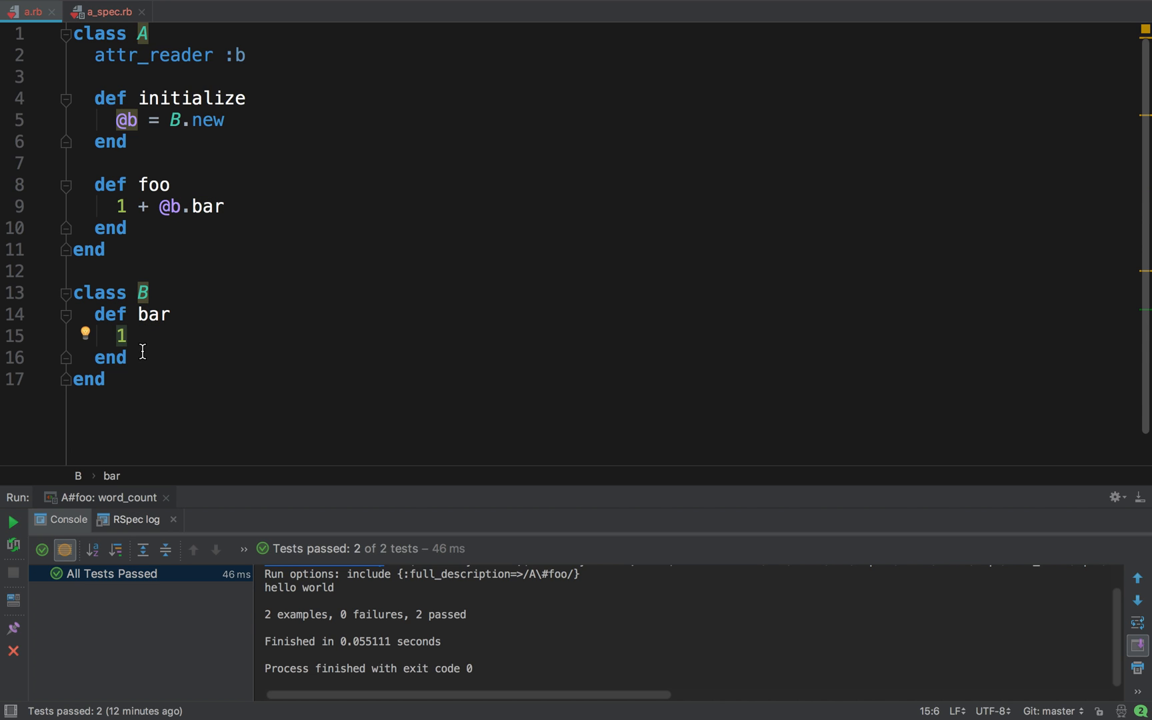
{"action": "mouse_move", "coordinate": [143, 33]}
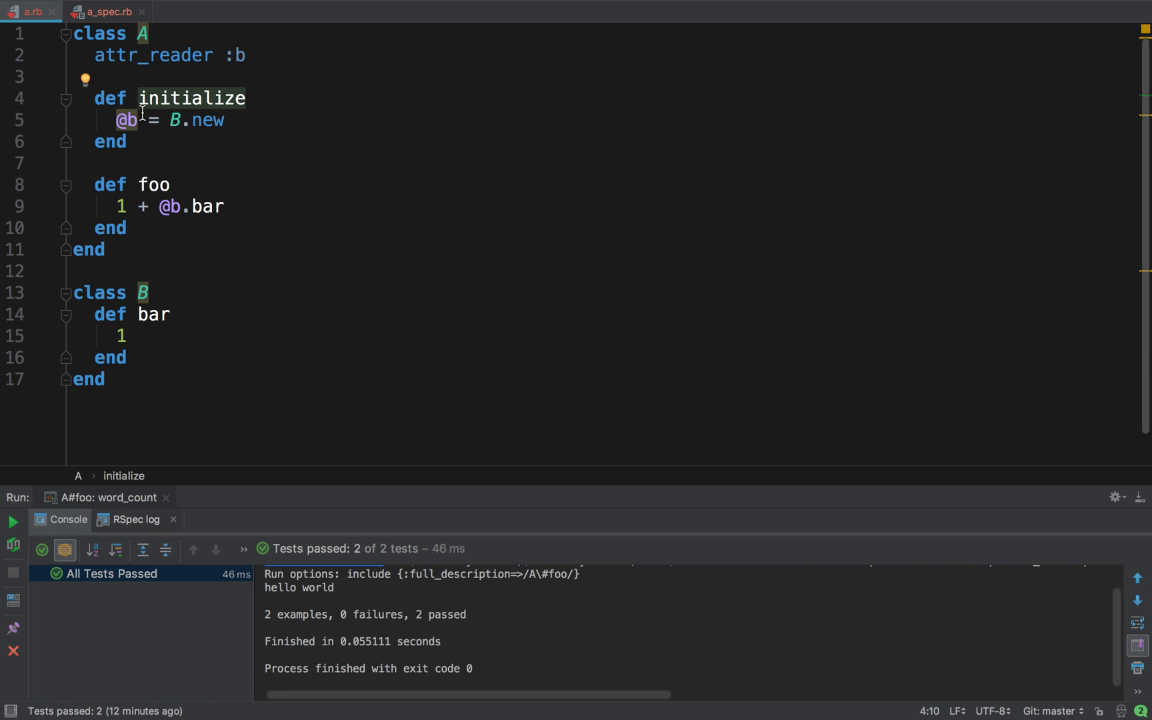
{"action": "mouse_move", "coordinate": [149, 190]}
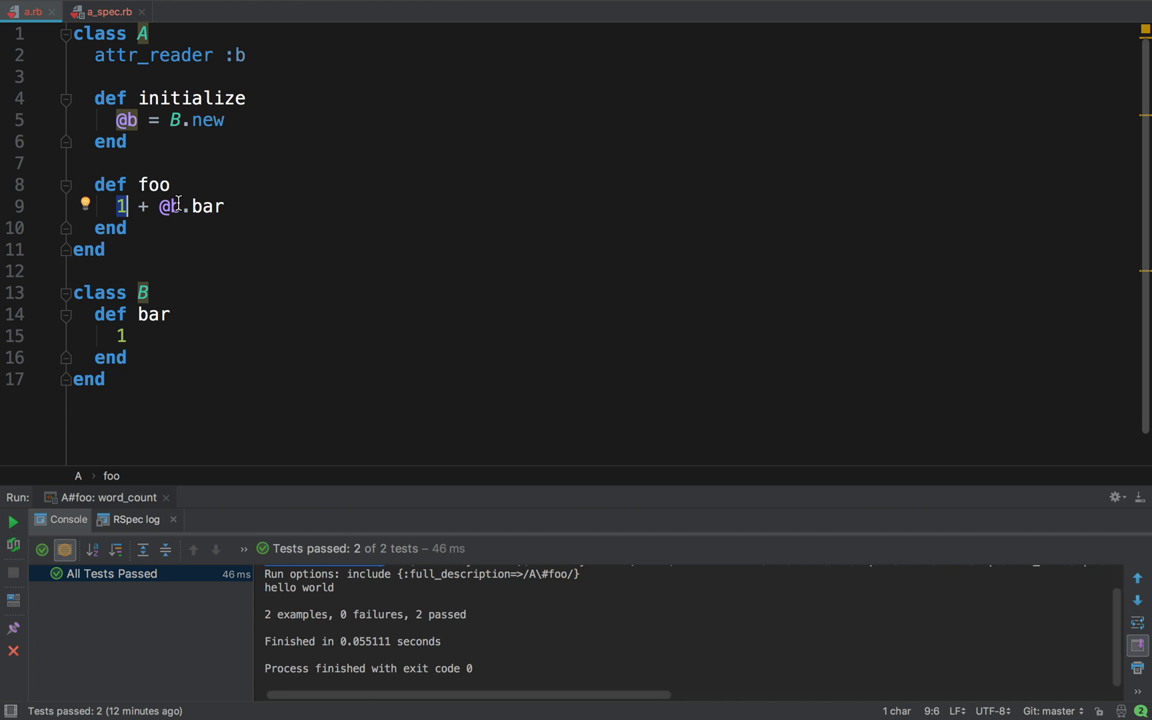
{"action": "mouse_move", "coordinate": [116, 205]}
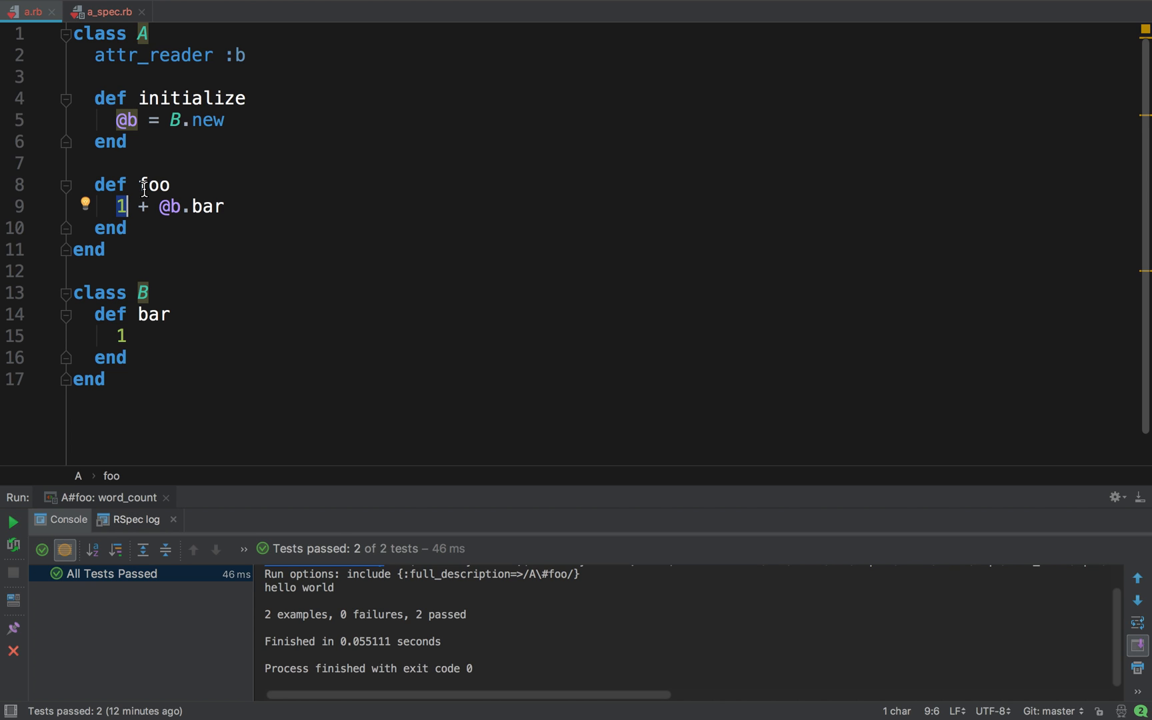
{"action": "mouse_move", "coordinate": [141, 206]}
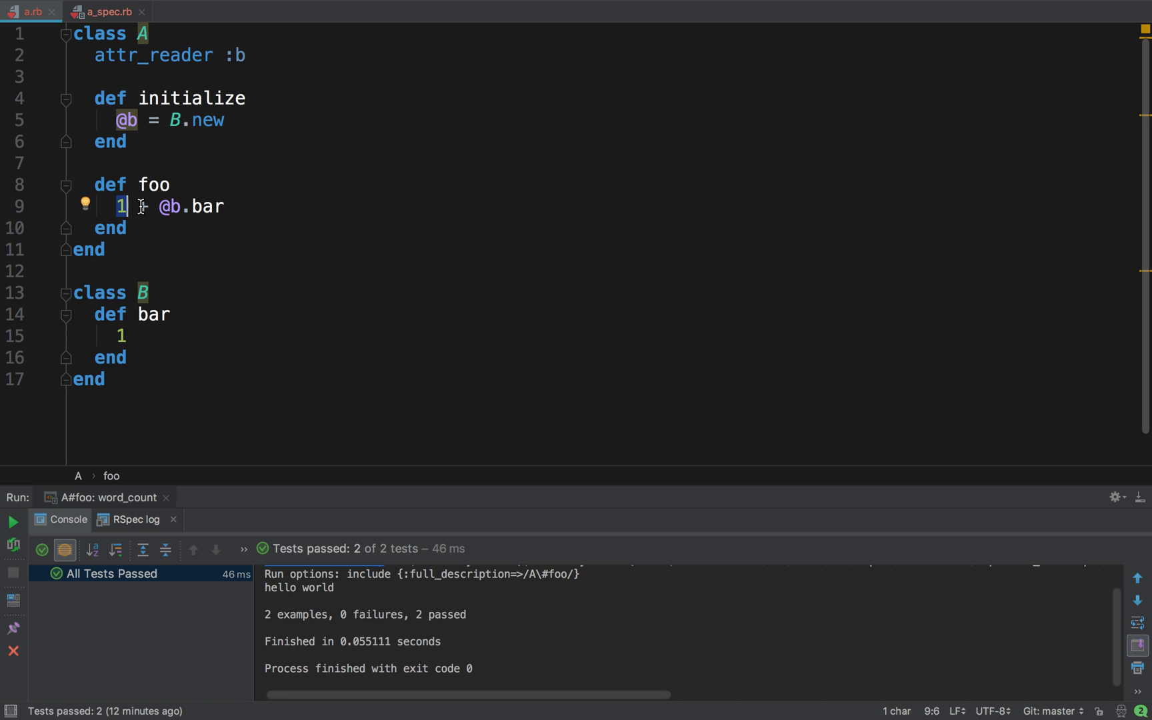
{"action": "mouse_move", "coordinate": [143, 213]}
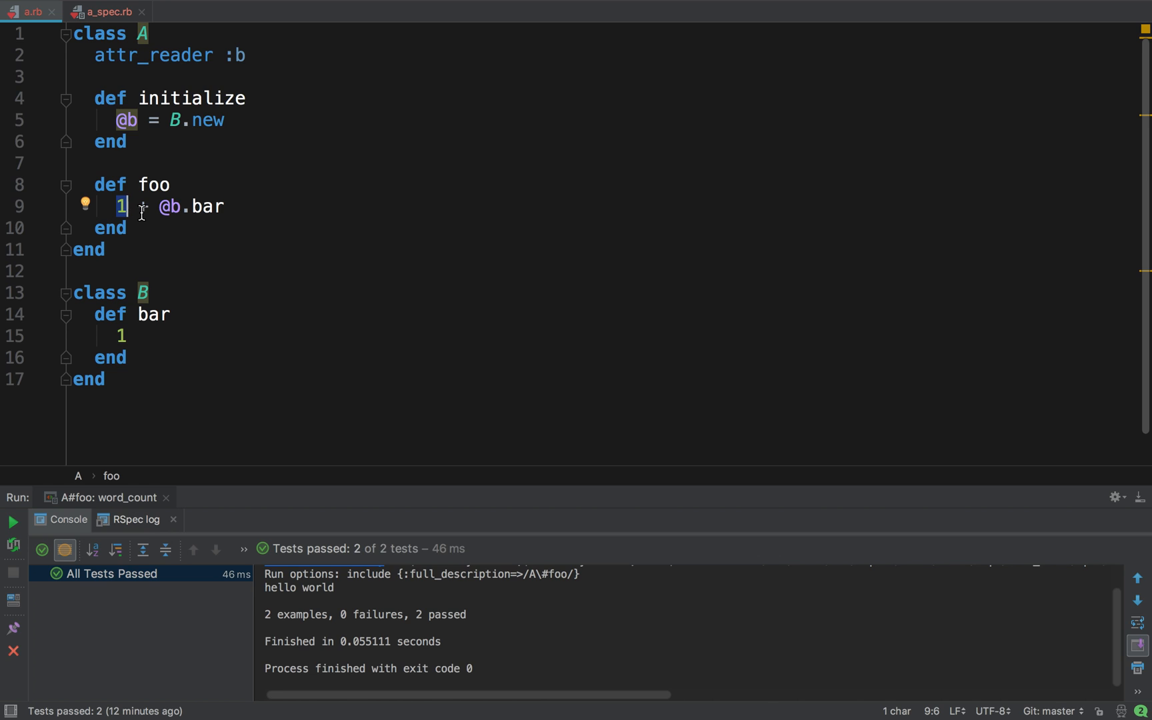
{"action": "left_click", "coordinate": [107, 12]}
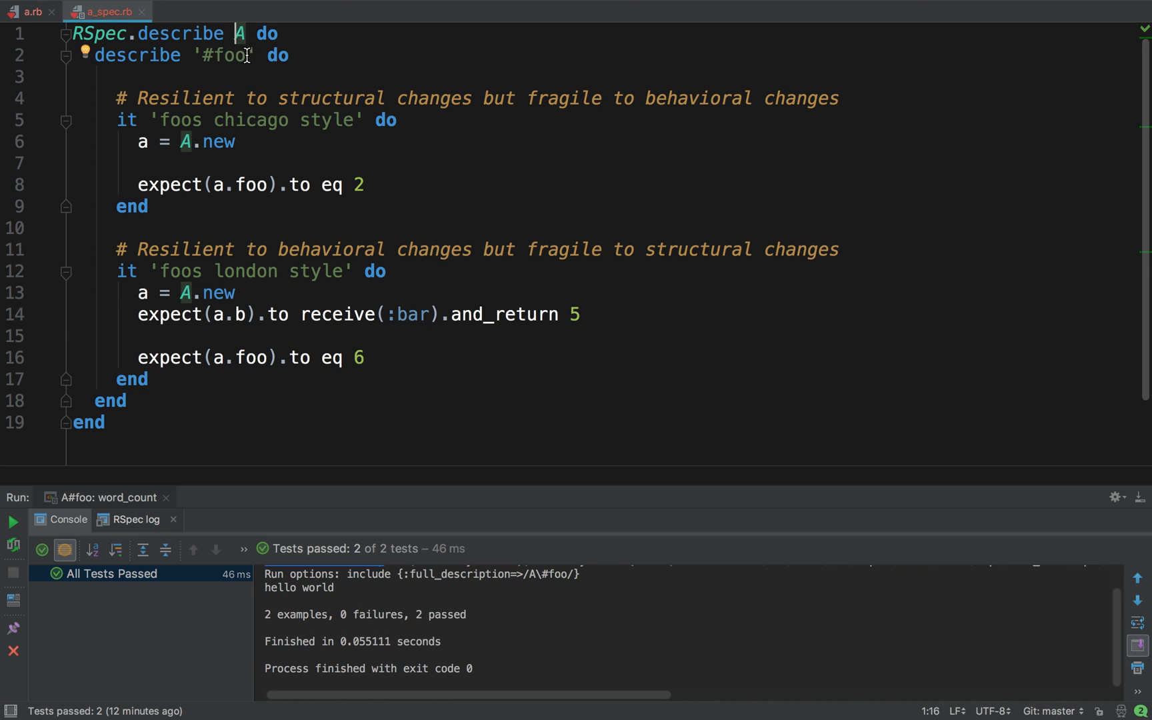
{"action": "left_click", "coordinate": [277, 55]}
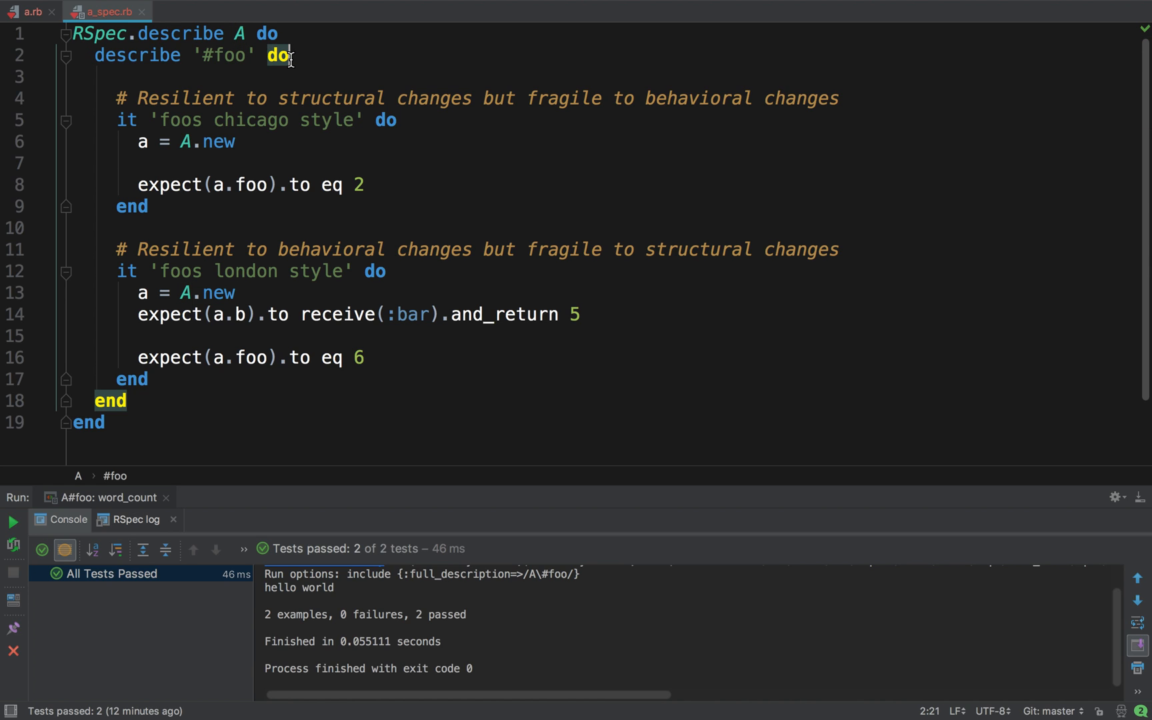
{"action": "mouse_move", "coordinate": [249, 126]}
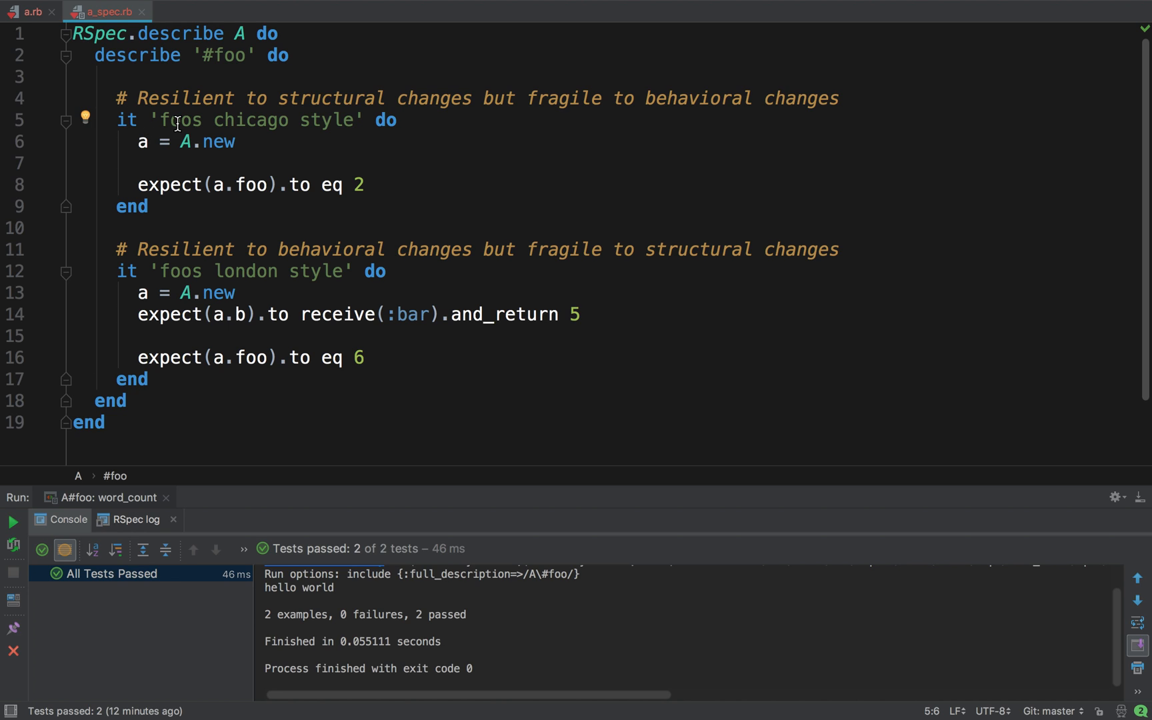
{"action": "mouse_move", "coordinate": [194, 237]}
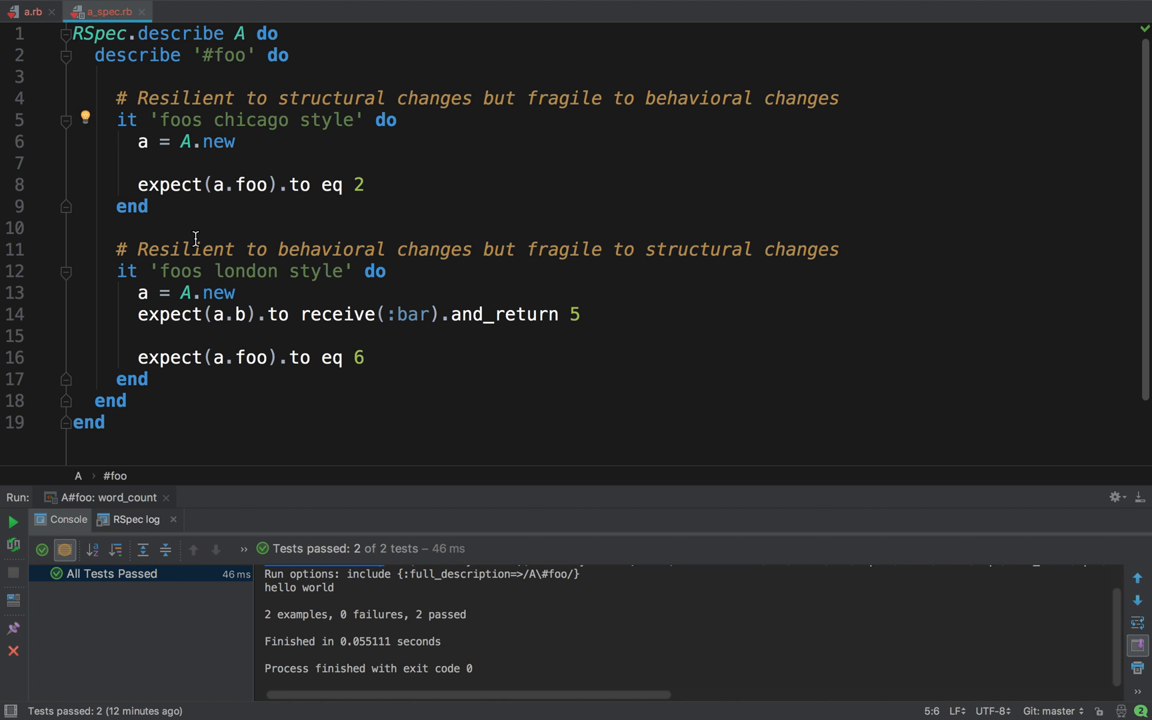
{"action": "mouse_move", "coordinate": [188, 254]}
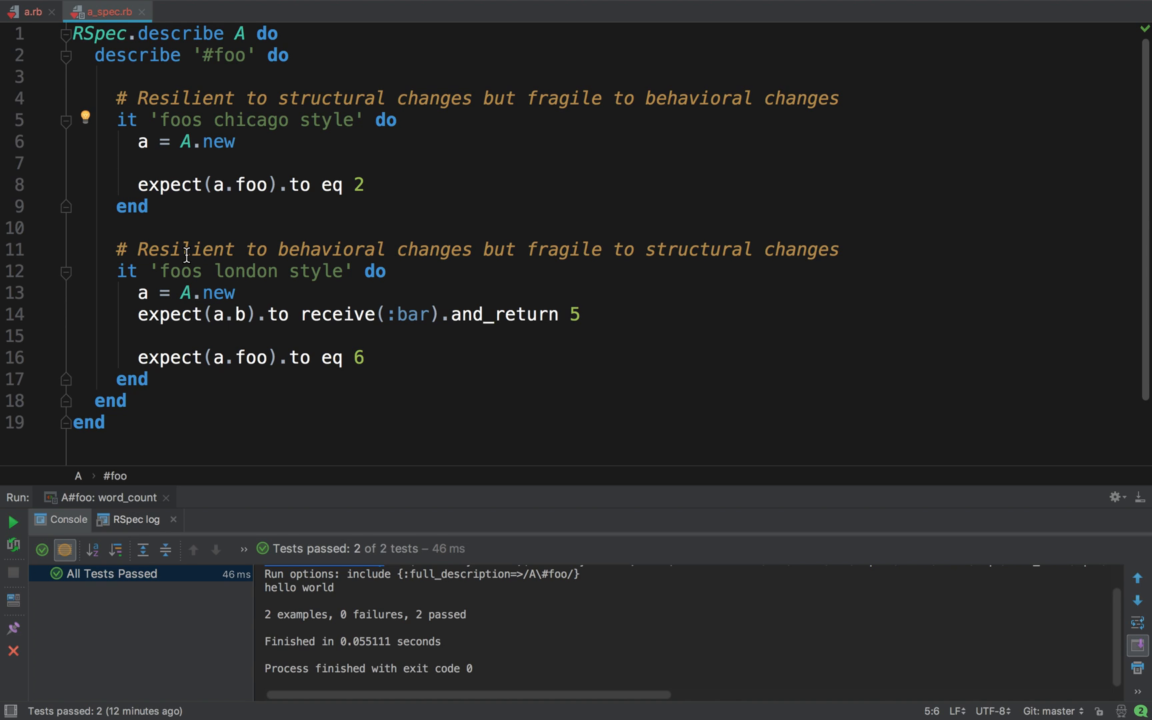
{"action": "mouse_move", "coordinate": [235, 128]}
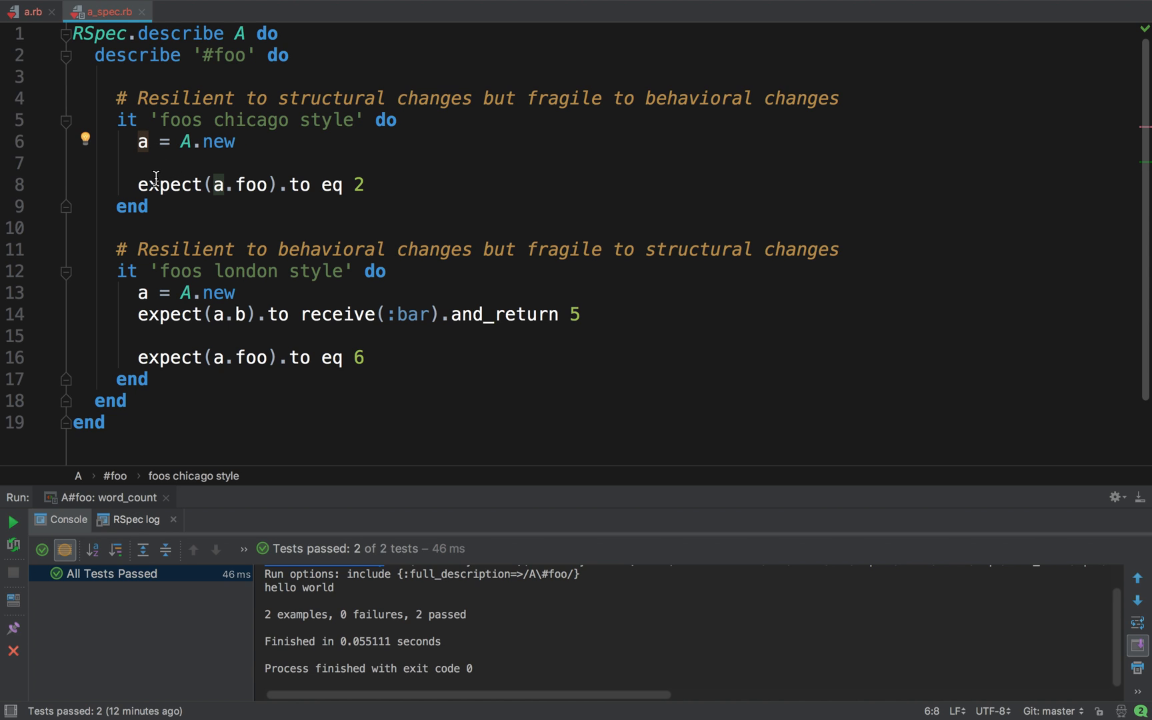
{"action": "mouse_move", "coordinate": [158, 191]}
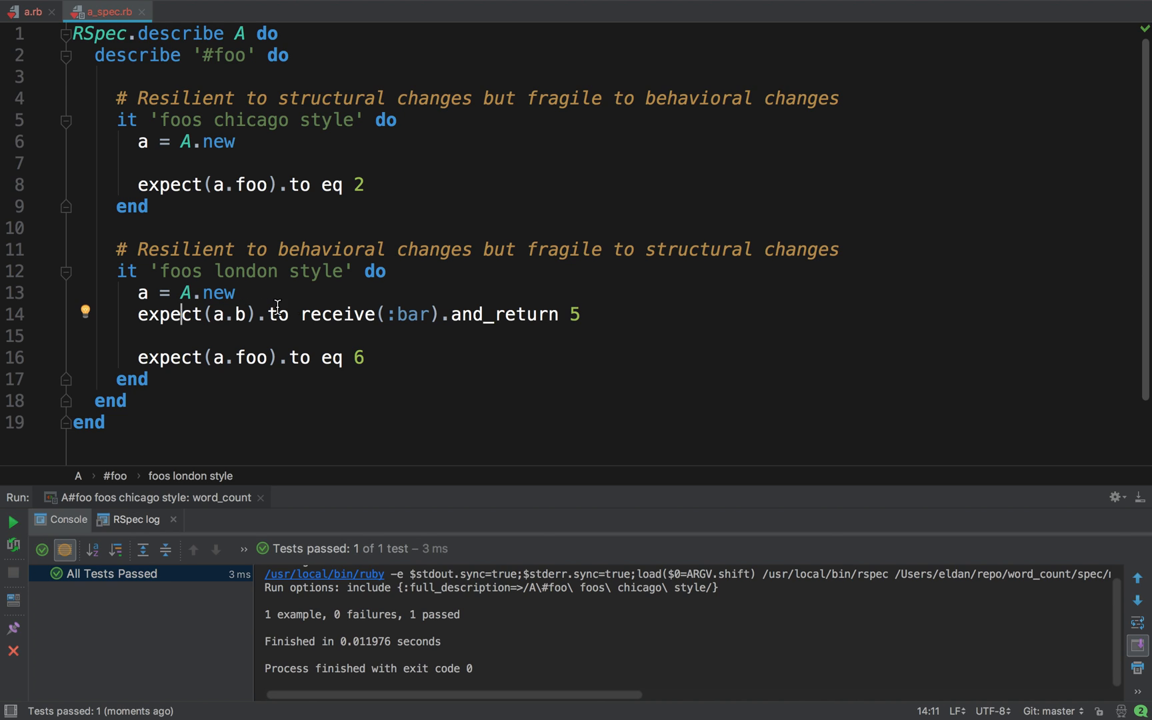
{"action": "mouse_move", "coordinate": [564, 306]}
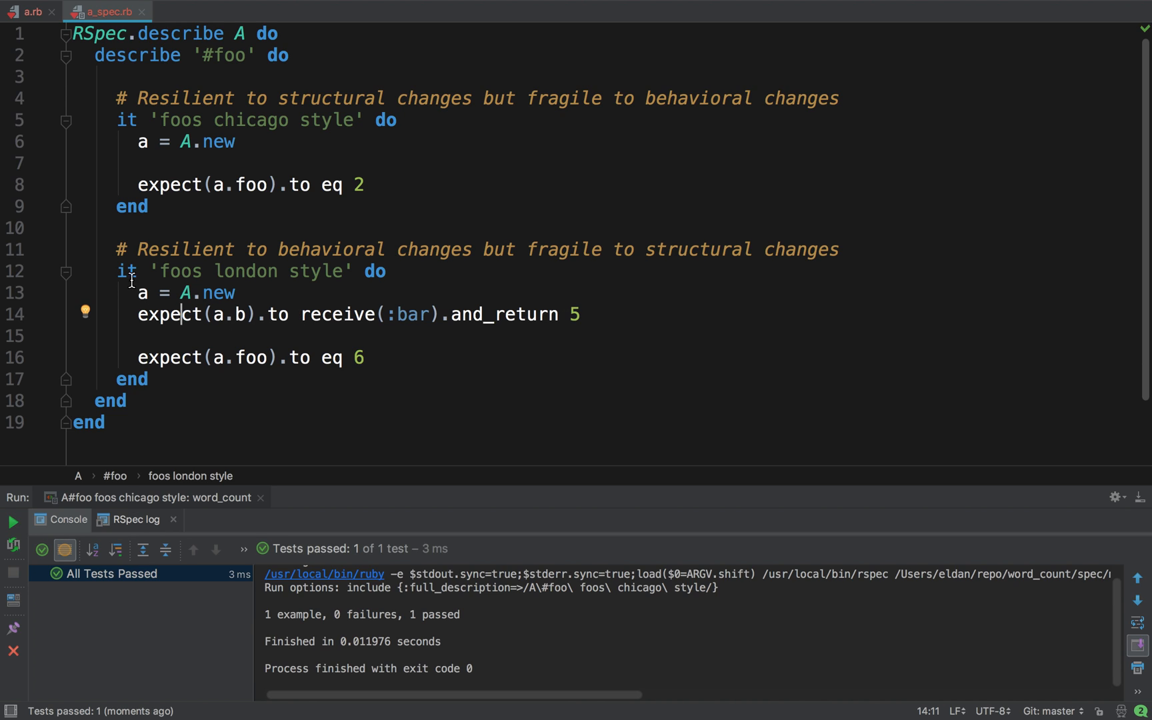
{"action": "mouse_move", "coordinate": [161, 292]}
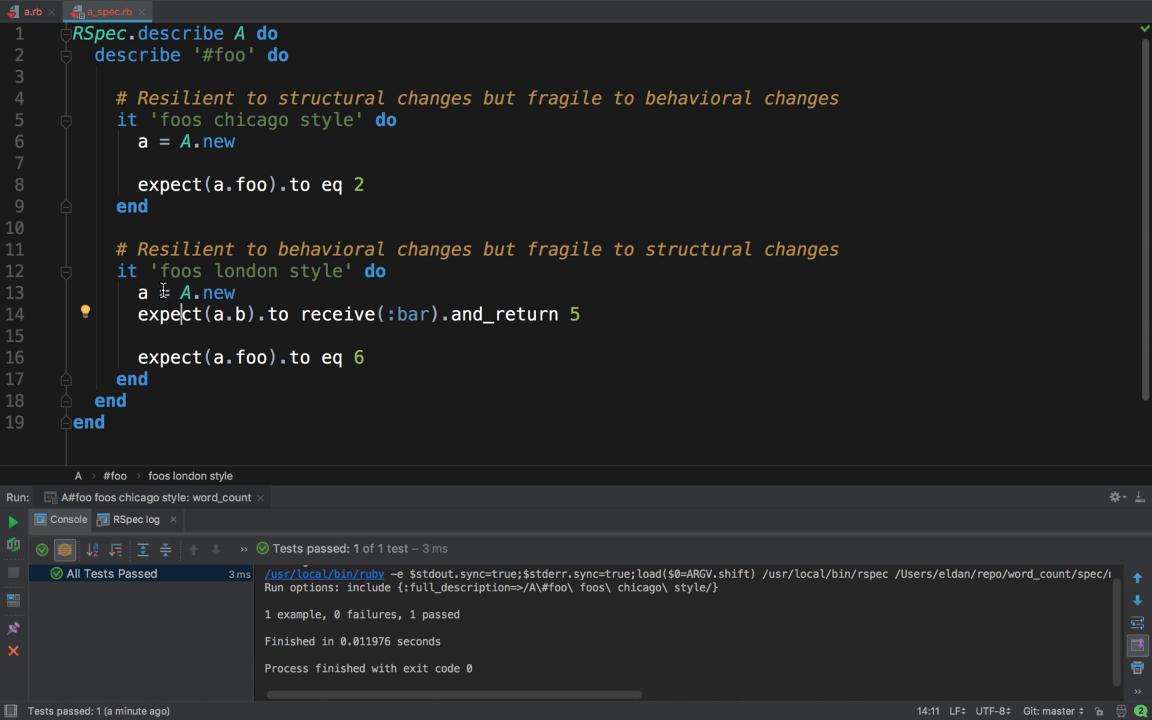
{"action": "mouse_move", "coordinate": [181, 292]}
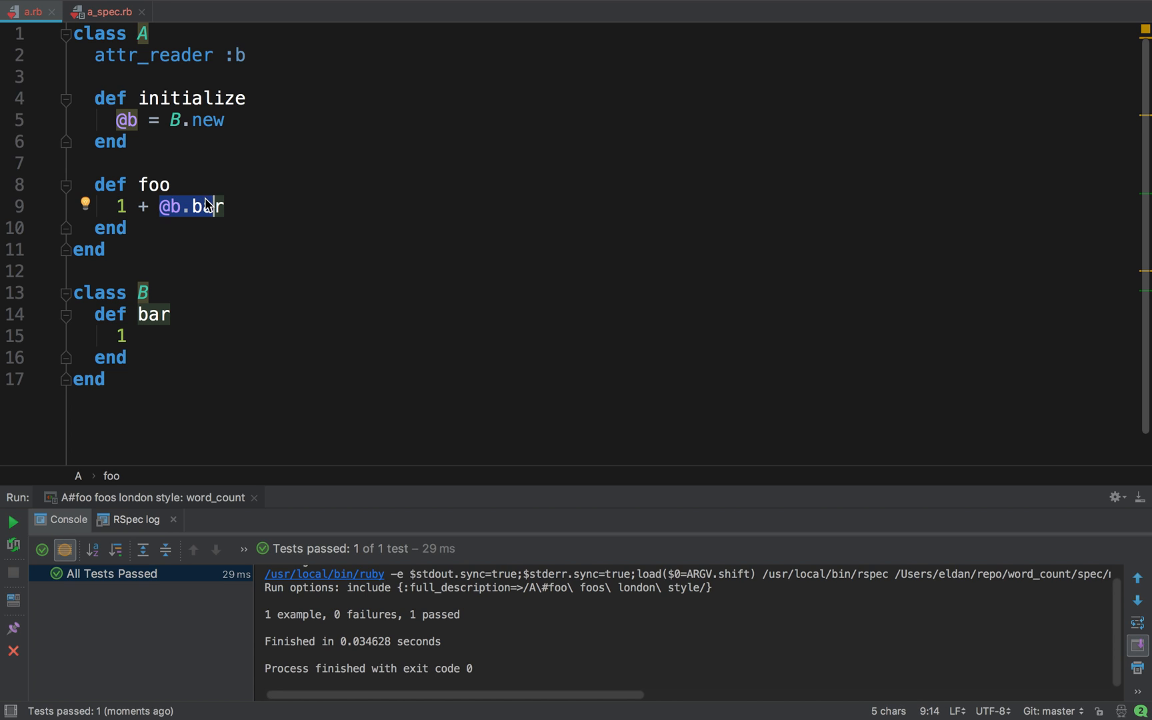
Step: Switch to the a_spec.rb tab showing the Chicago- and London-style examples
{"action": "left_click", "coordinate": [104, 12]}
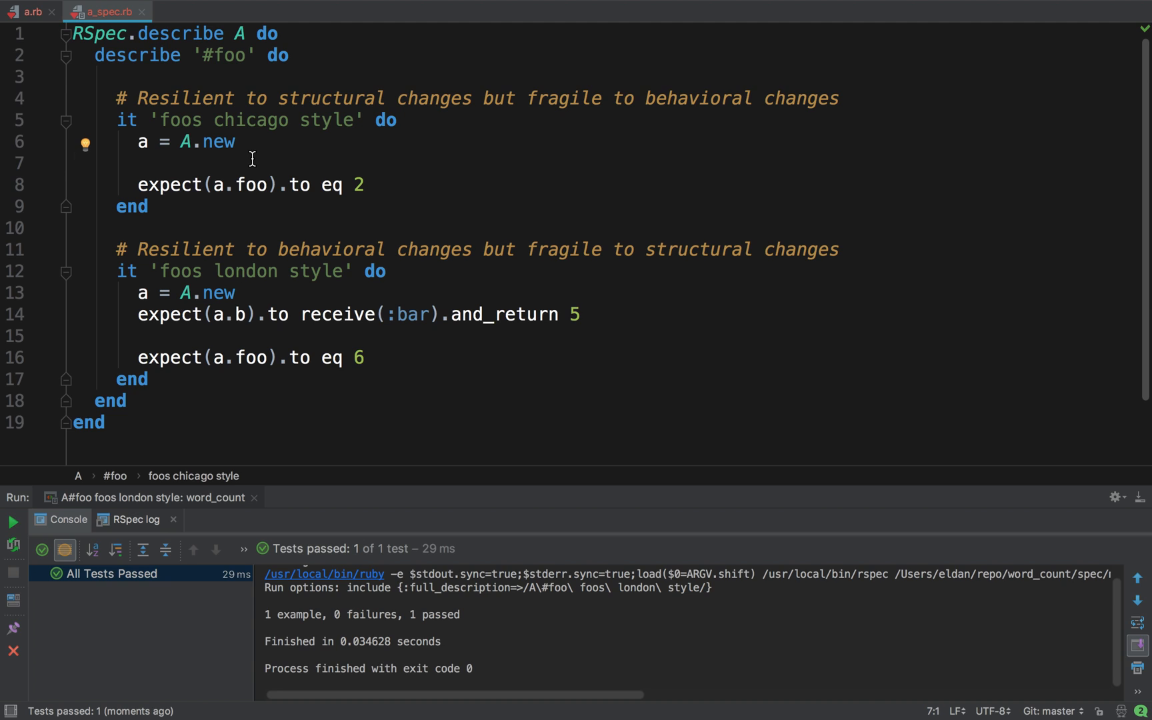
{"action": "mouse_move", "coordinate": [266, 257]}
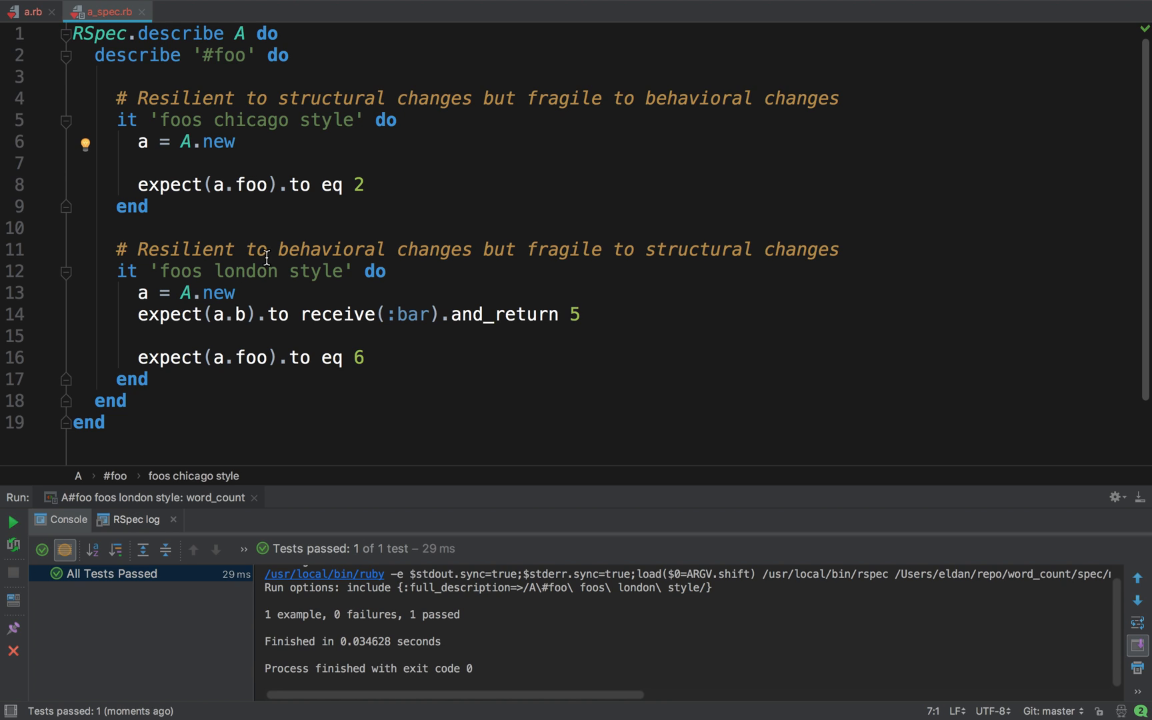
Step: Highlight A.new in the tests, then return to the a.rb source file
{"action": "left_click", "coordinate": [238, 294]}
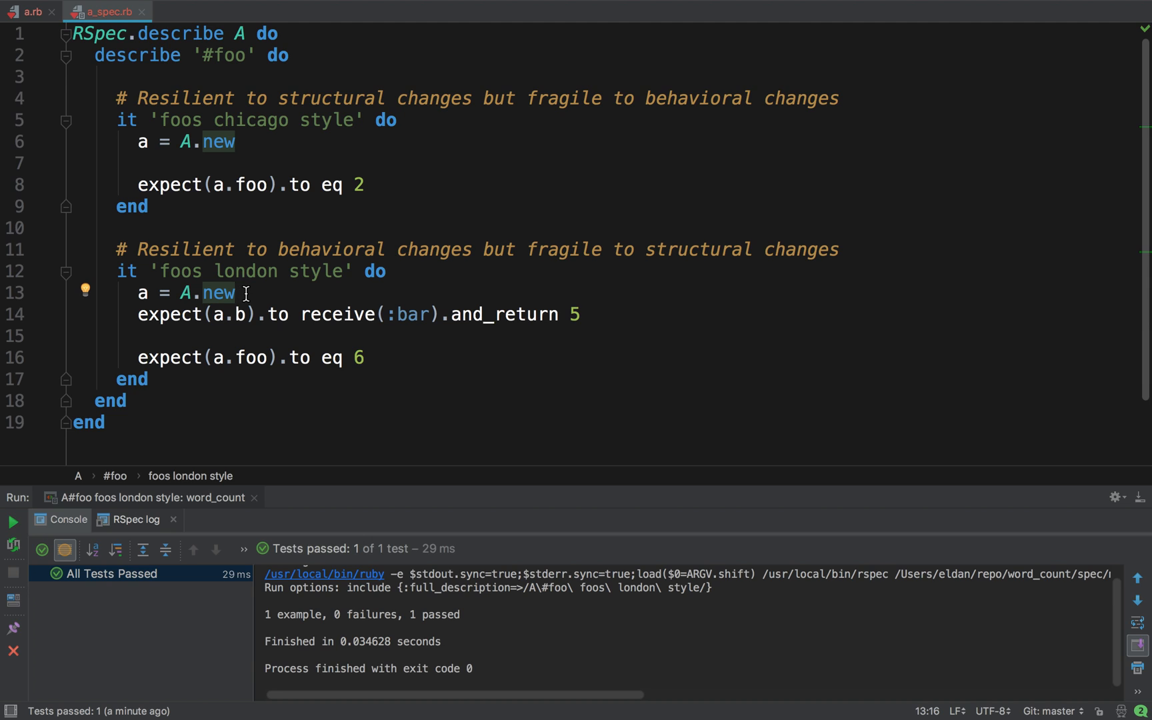
{"action": "mouse_move", "coordinate": [266, 112]}
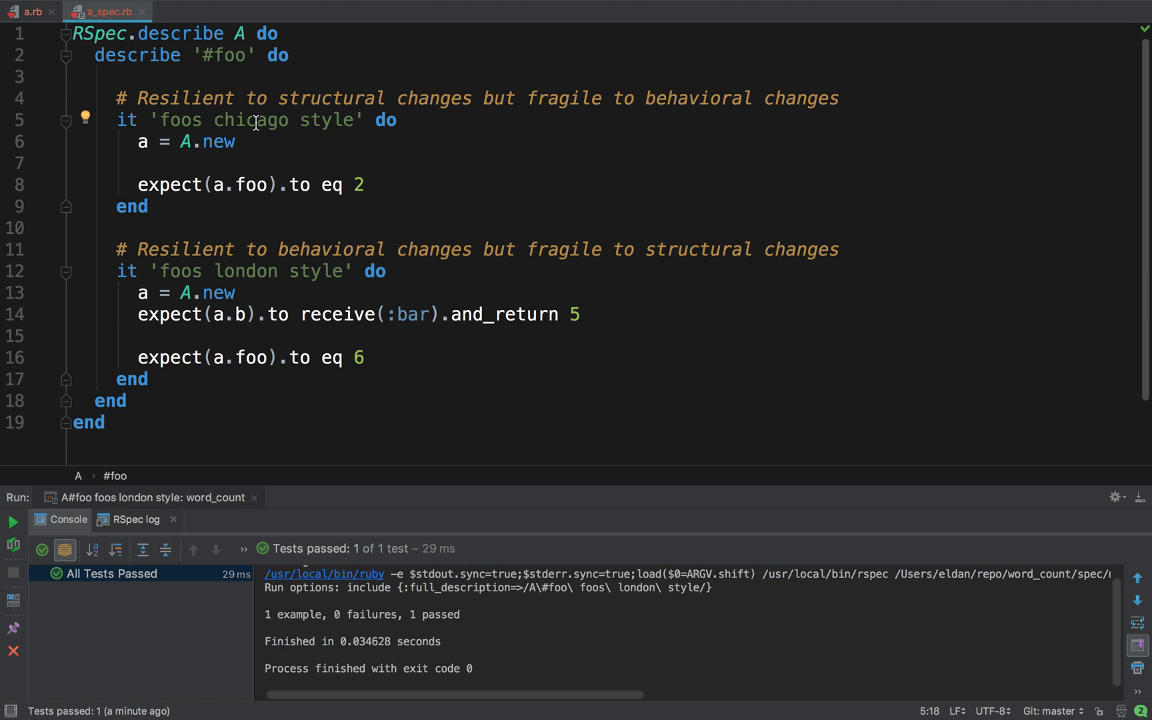
{"action": "mouse_move", "coordinate": [232, 215]}
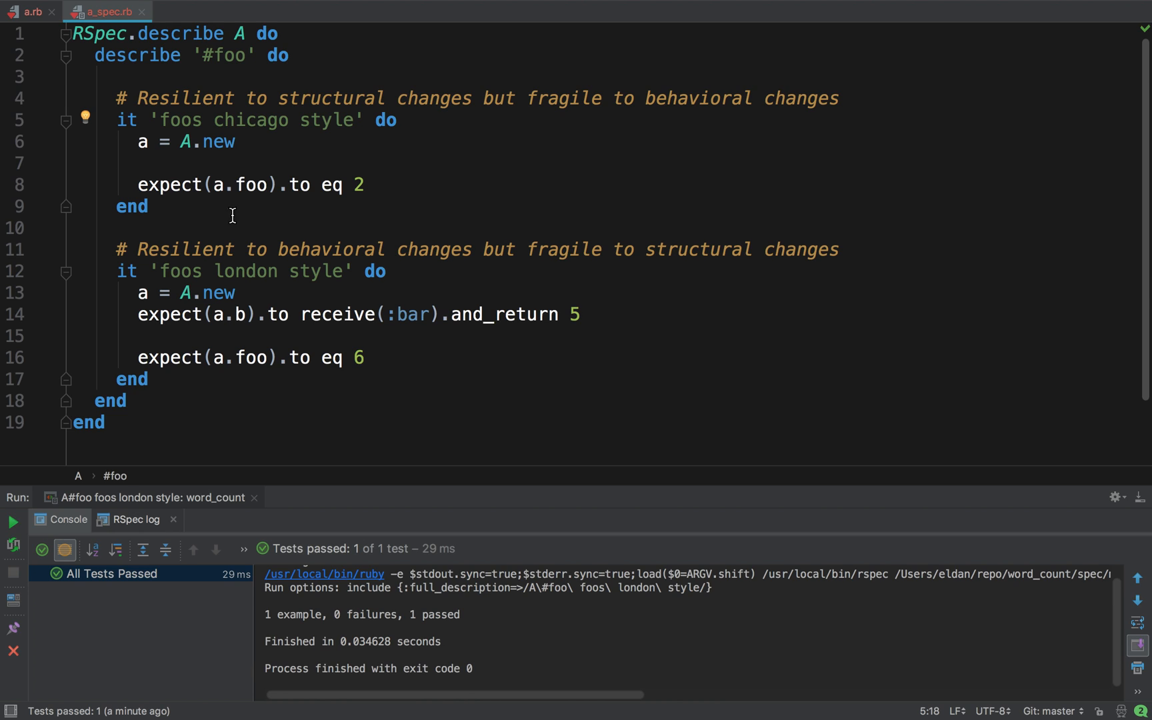
{"action": "mouse_move", "coordinate": [214, 257]}
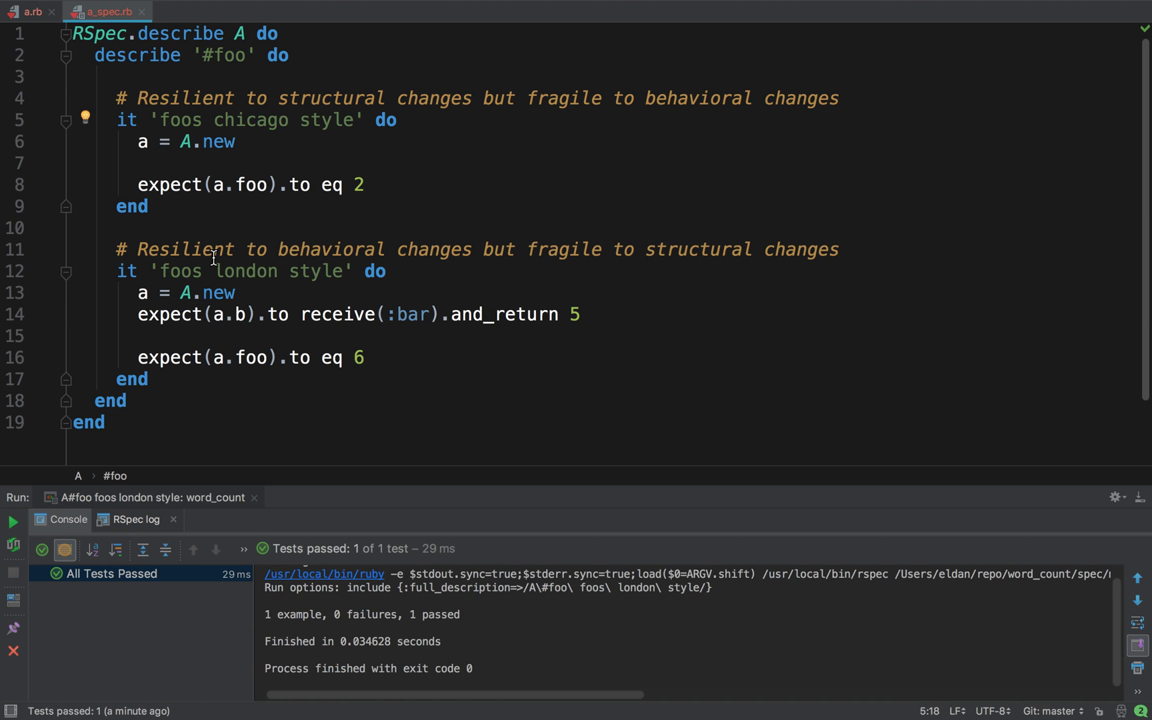
{"action": "left_click", "coordinate": [32, 12]}
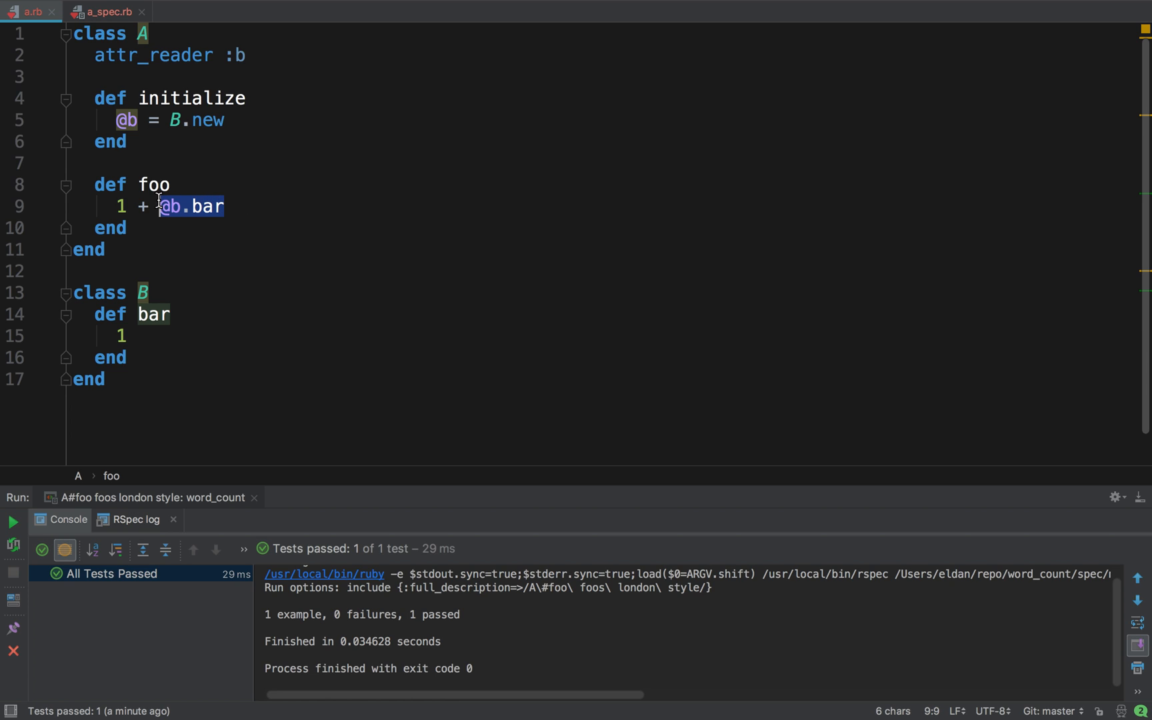
Step: Make foo return 1 + 1, remove @b = B.new from initialize, and comment out attr_reader :b
{"action": "type", "text": "1 + 1"}
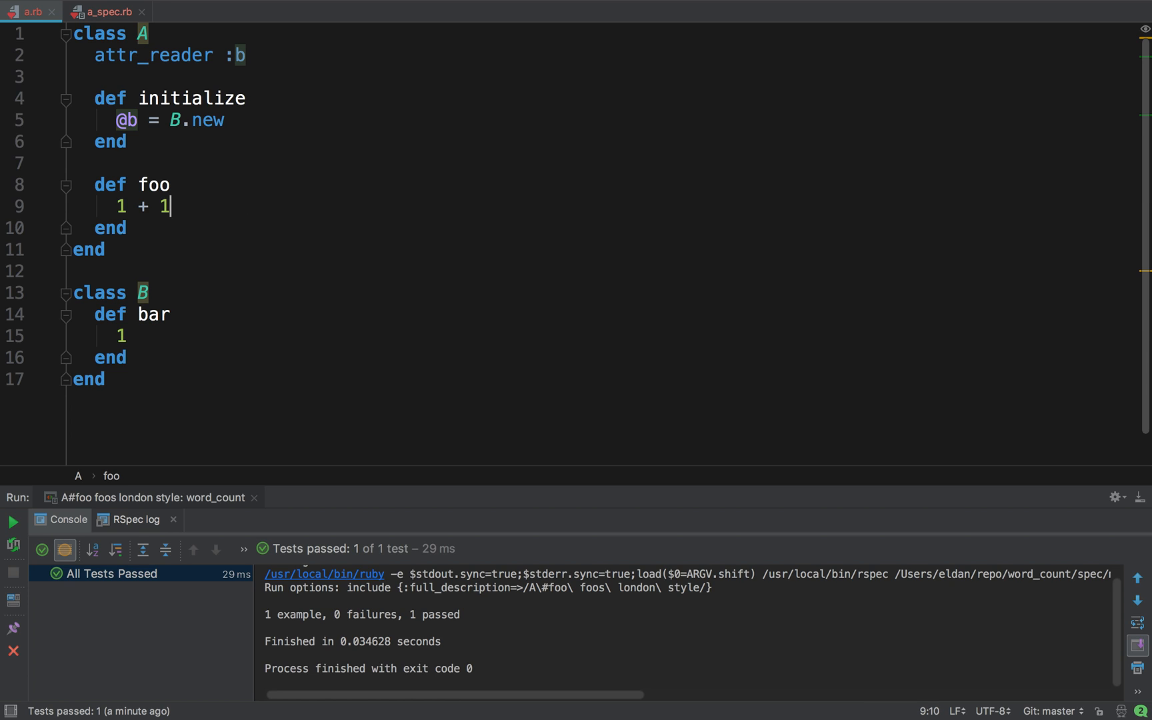
{"action": "left_click", "coordinate": [225, 120]}
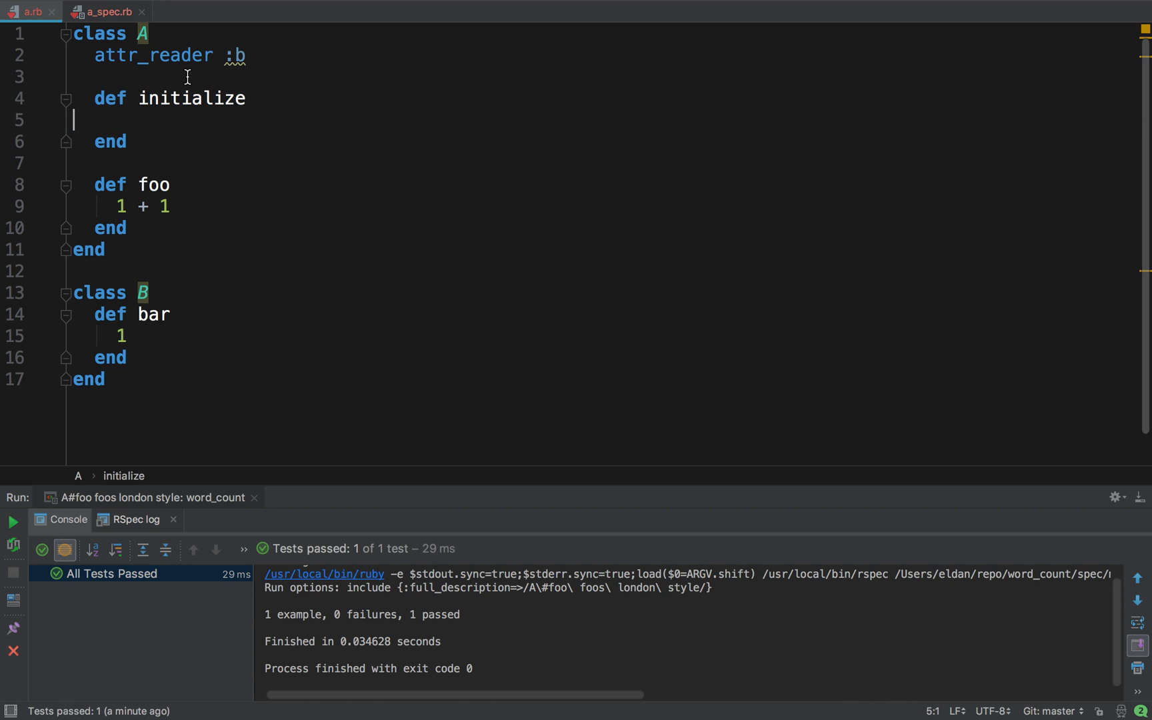
{"action": "double_click", "coordinate": [154, 55]}
{"action": "type", "text": "#"}
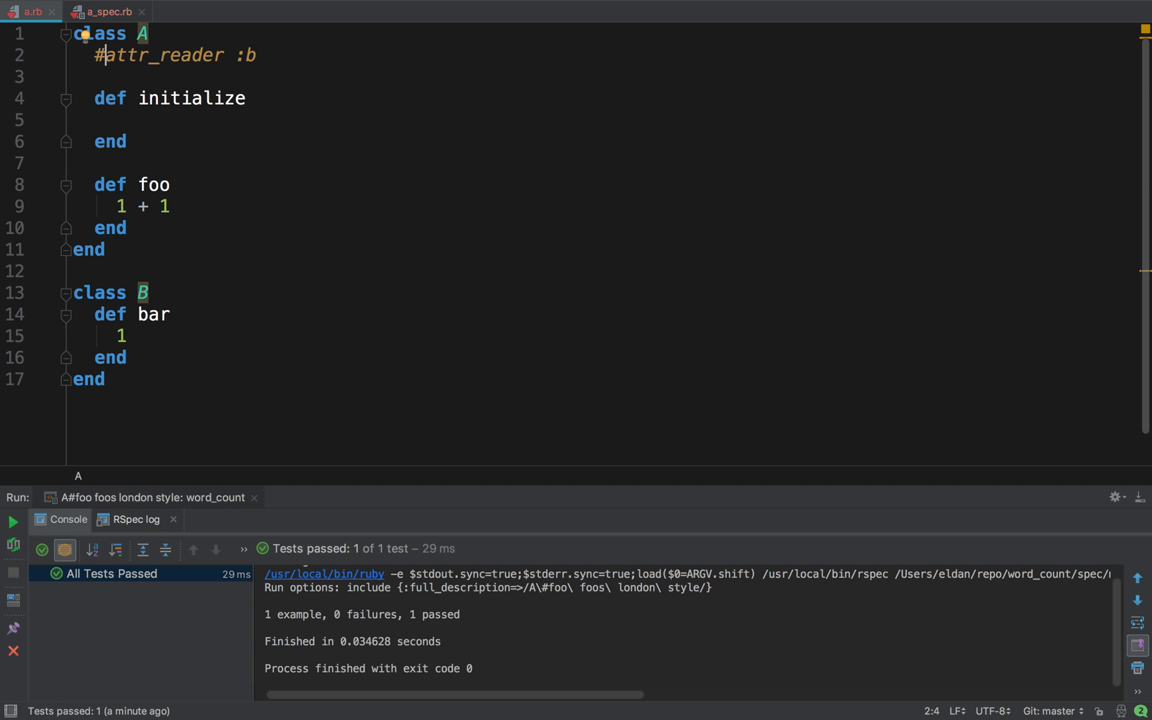
{"action": "mouse_move", "coordinate": [157, 153]}
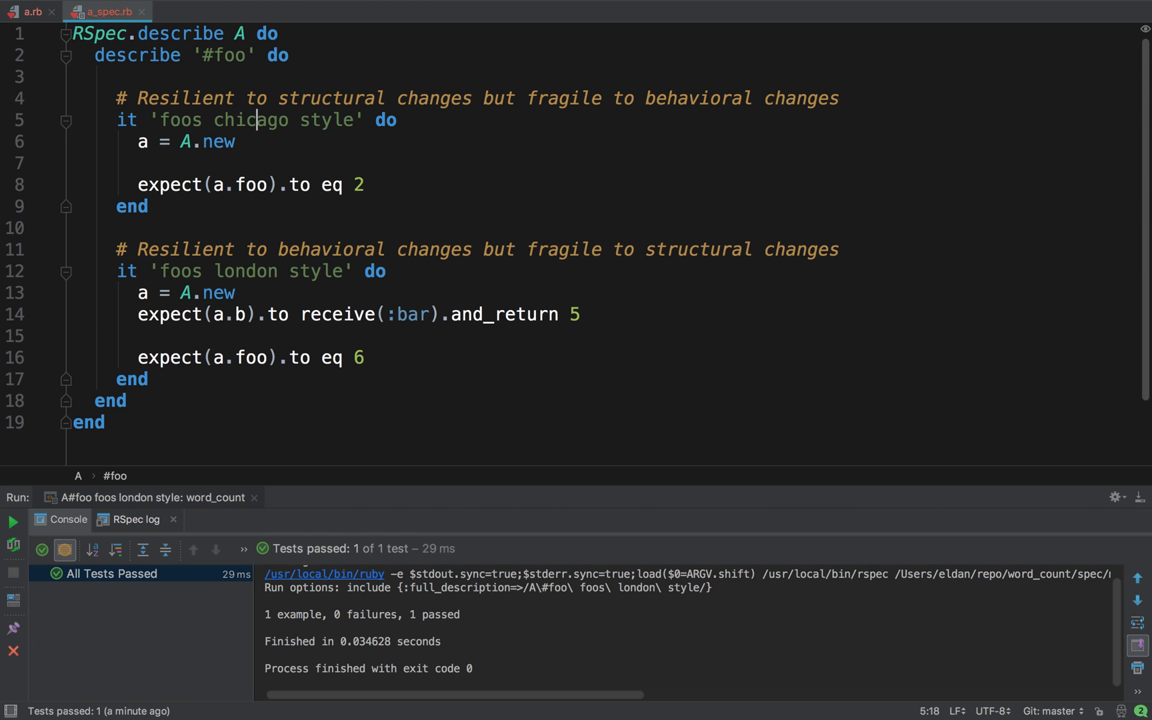
Step: Run 'foos chicago style' (passes) and 'foos london style' (fails) from the gutter
{"action": "left_click", "coordinate": [238, 142]}
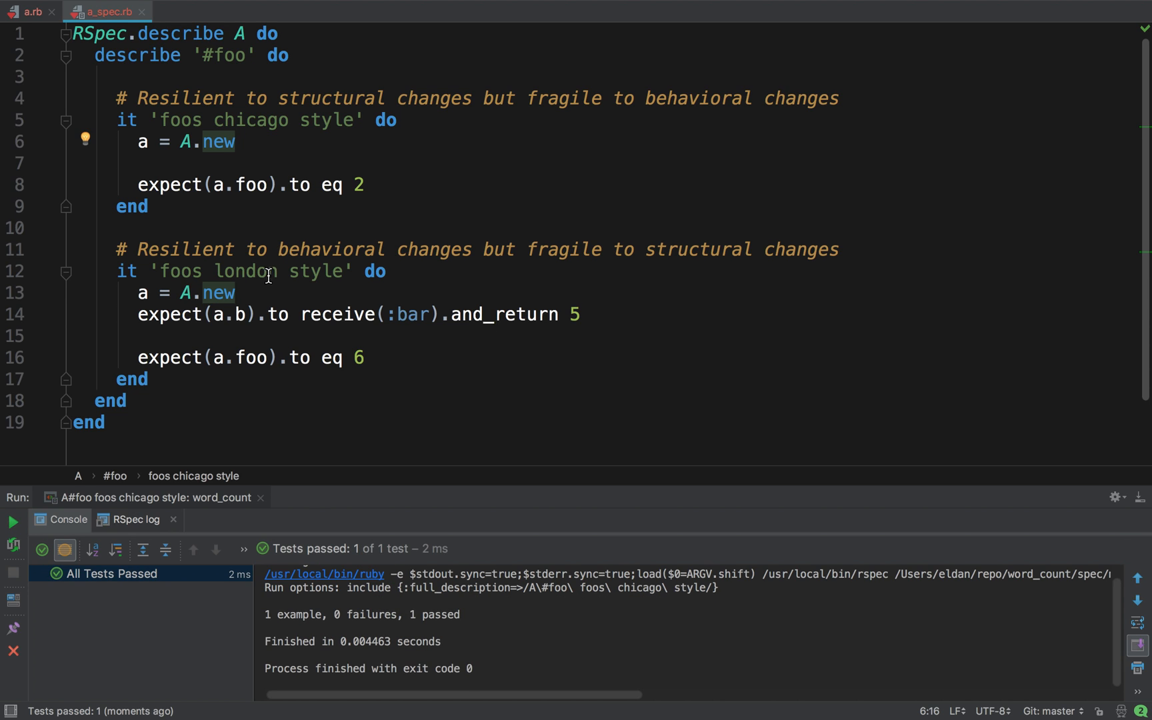
{"action": "left_click", "coordinate": [259, 298]}
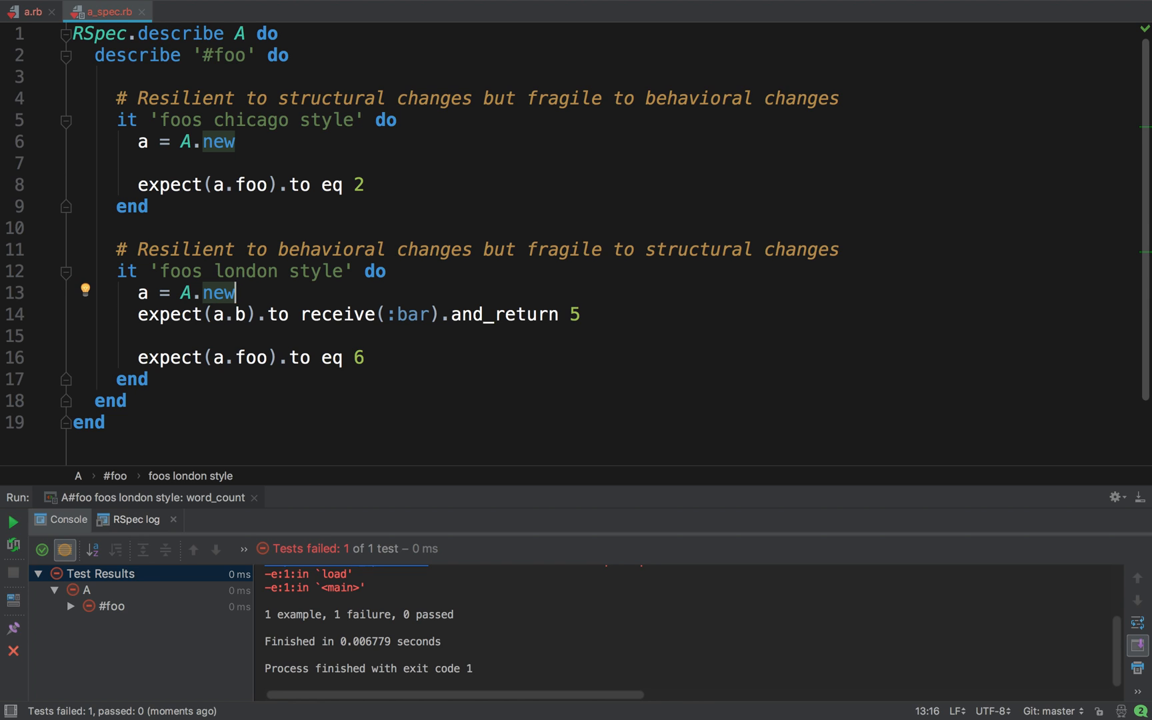
Step: Highlight 'Resilient to structural changes' and 'fragile' in the two tests' comments
{"action": "left_click_drag", "start_coordinate": [140, 98], "coordinate": [365, 120]}
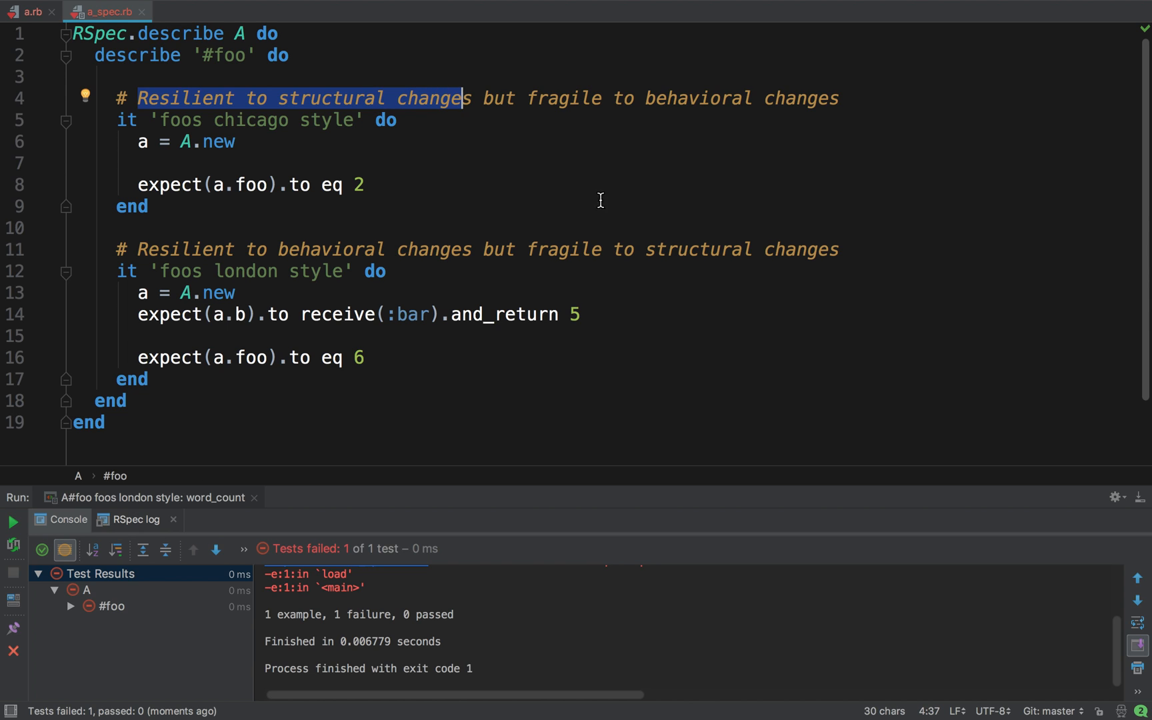
{"action": "double_click", "coordinate": [559, 250]}
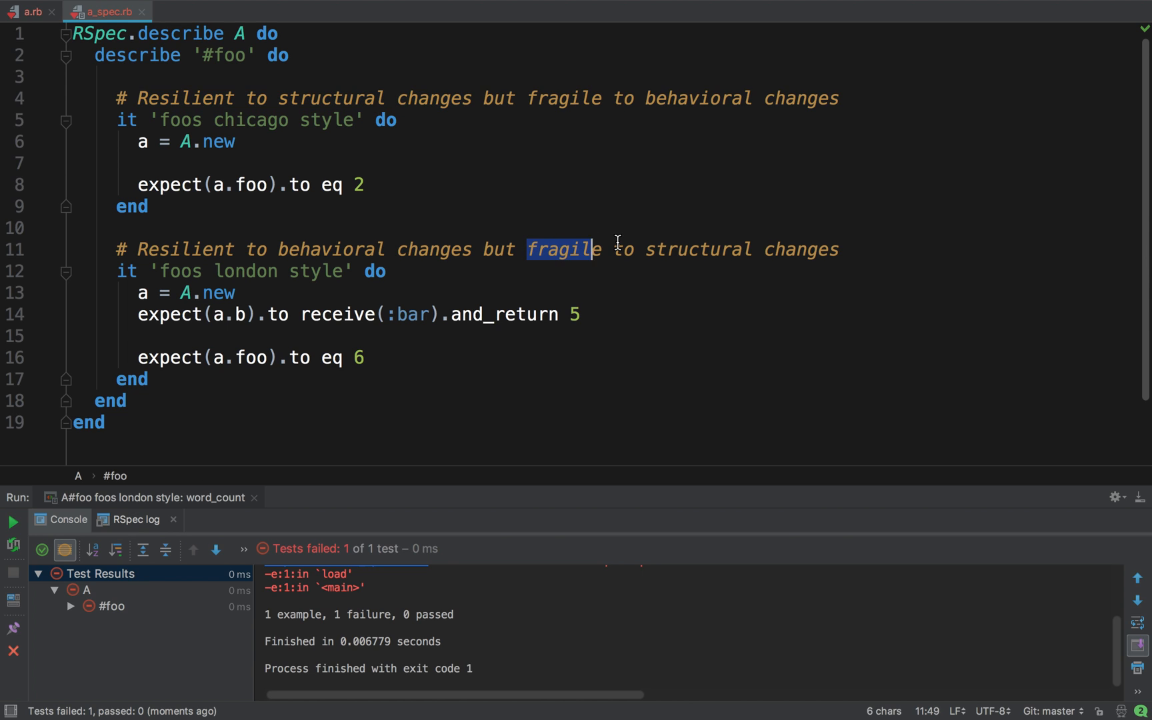
{"action": "left_click_drag", "start_coordinate": [588, 249], "coordinate": [837, 249]}
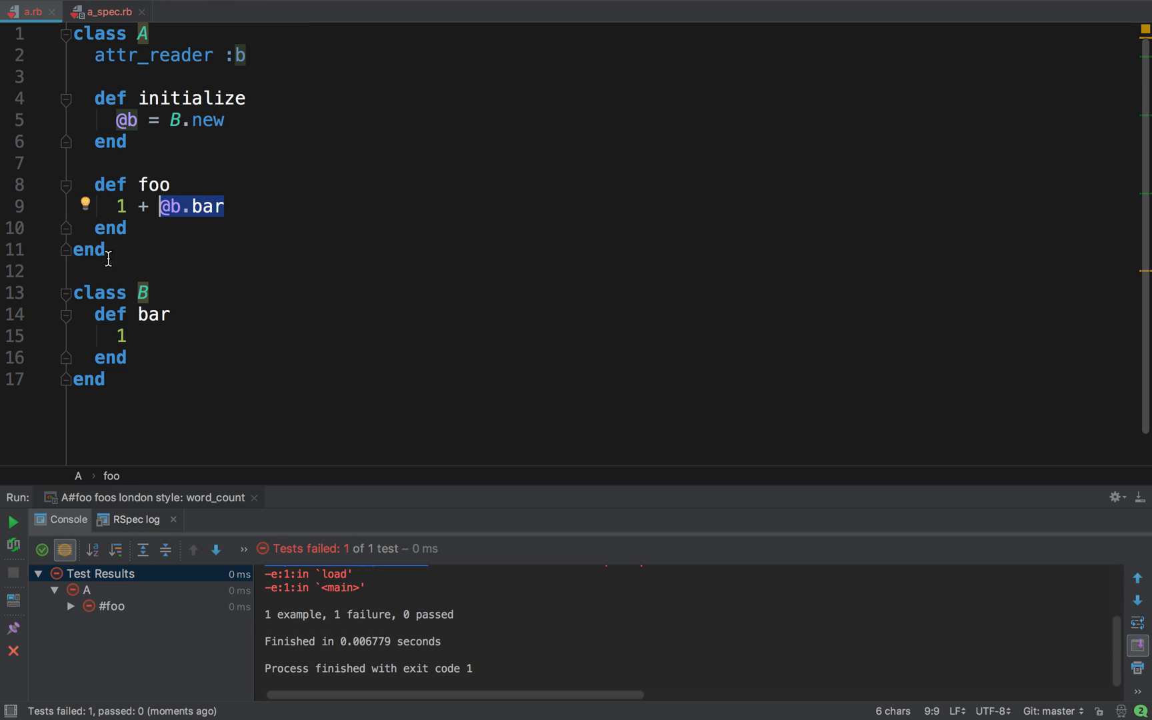
{"action": "mouse_move", "coordinate": [125, 336]}
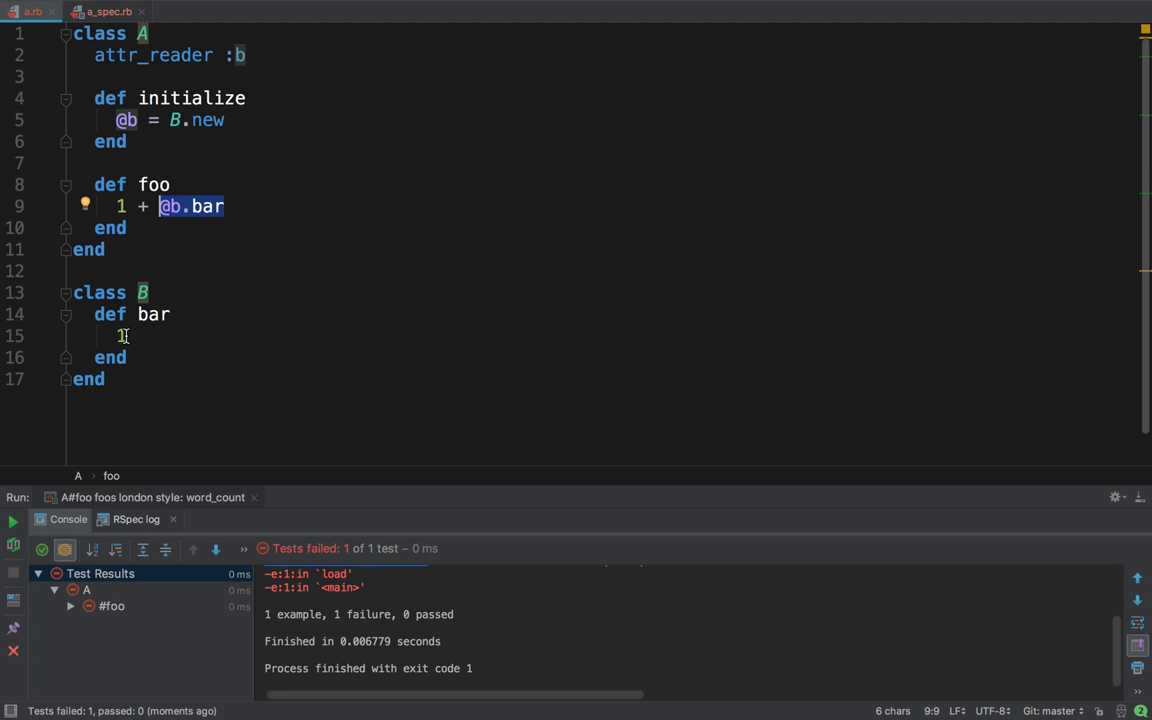
Step: Change B#bar to return 11 and rerun the London-style test, which passes again
{"action": "type", "text": "1"}
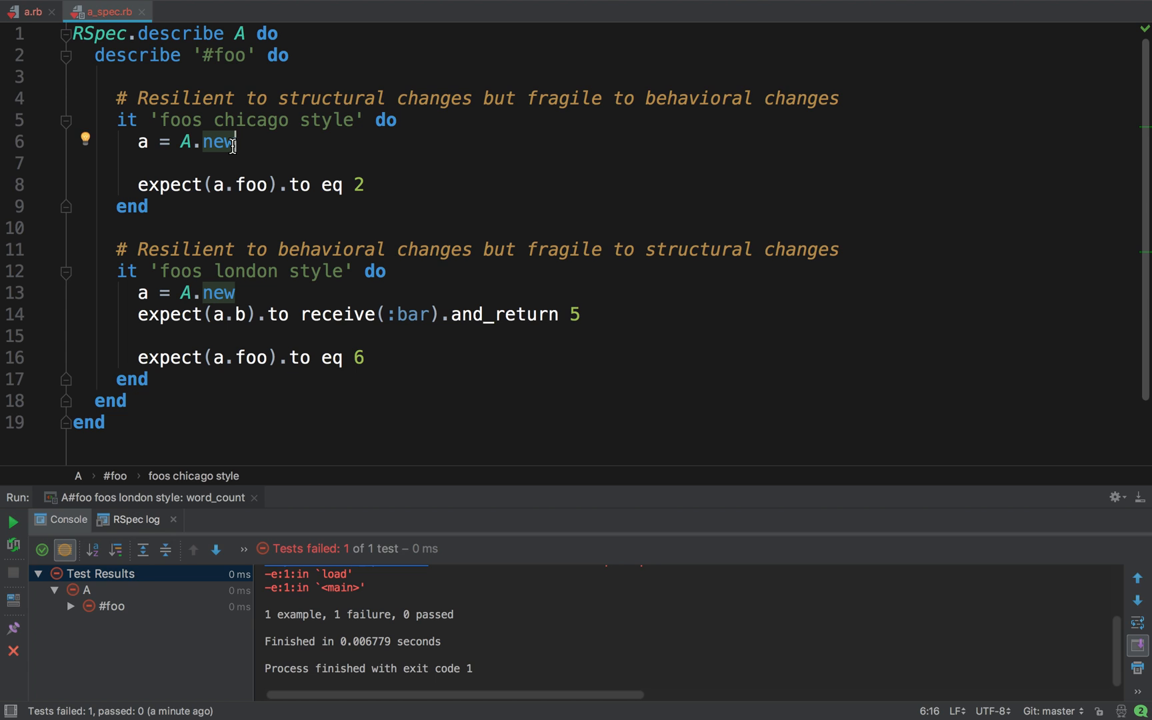
{"action": "left_click", "coordinate": [12, 523]}
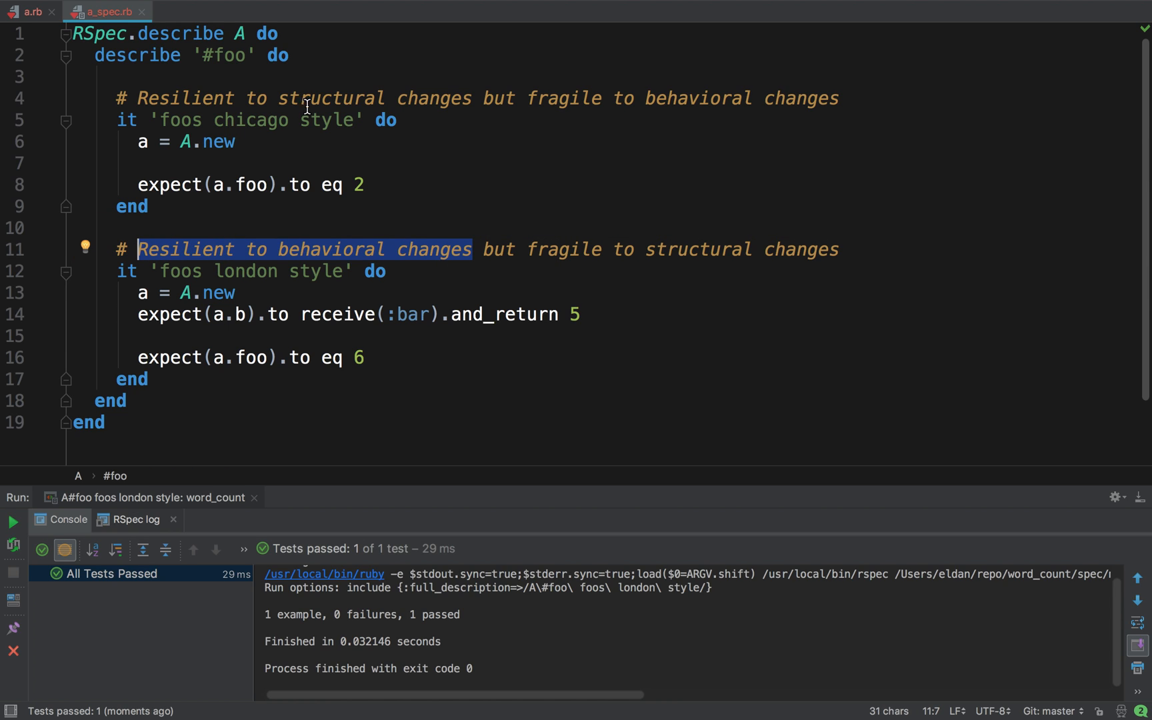
{"action": "mouse_move", "coordinate": [527, 97]}
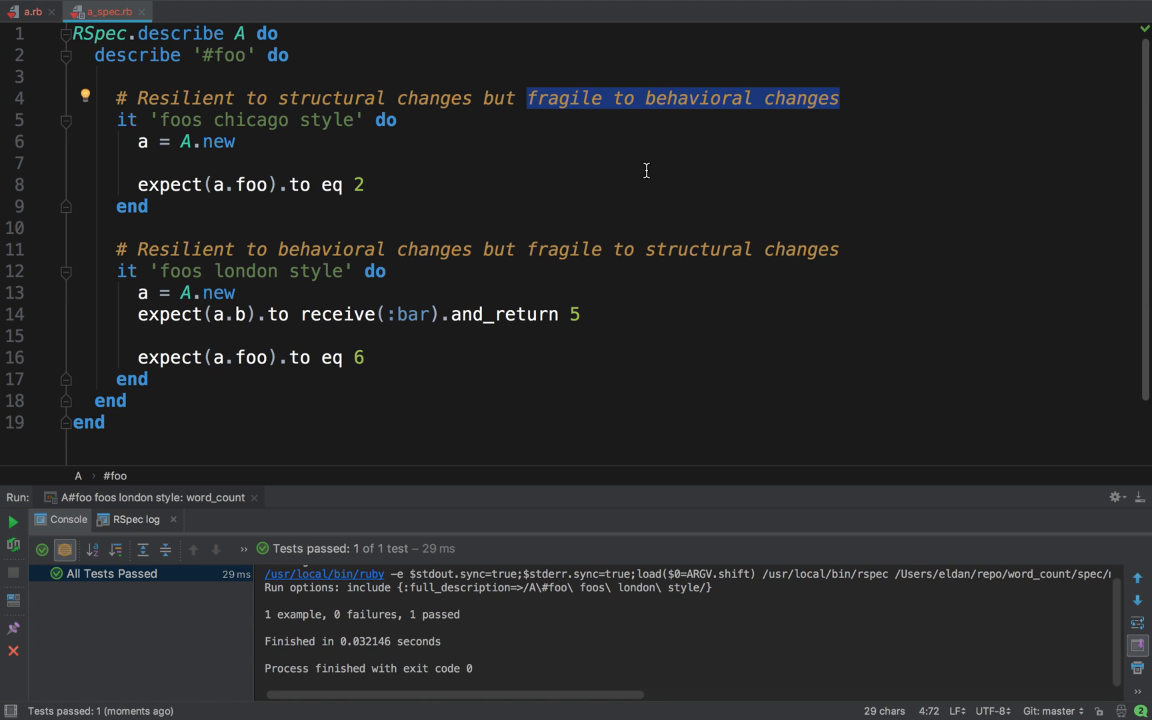
{"action": "left_click", "coordinate": [840, 97]}
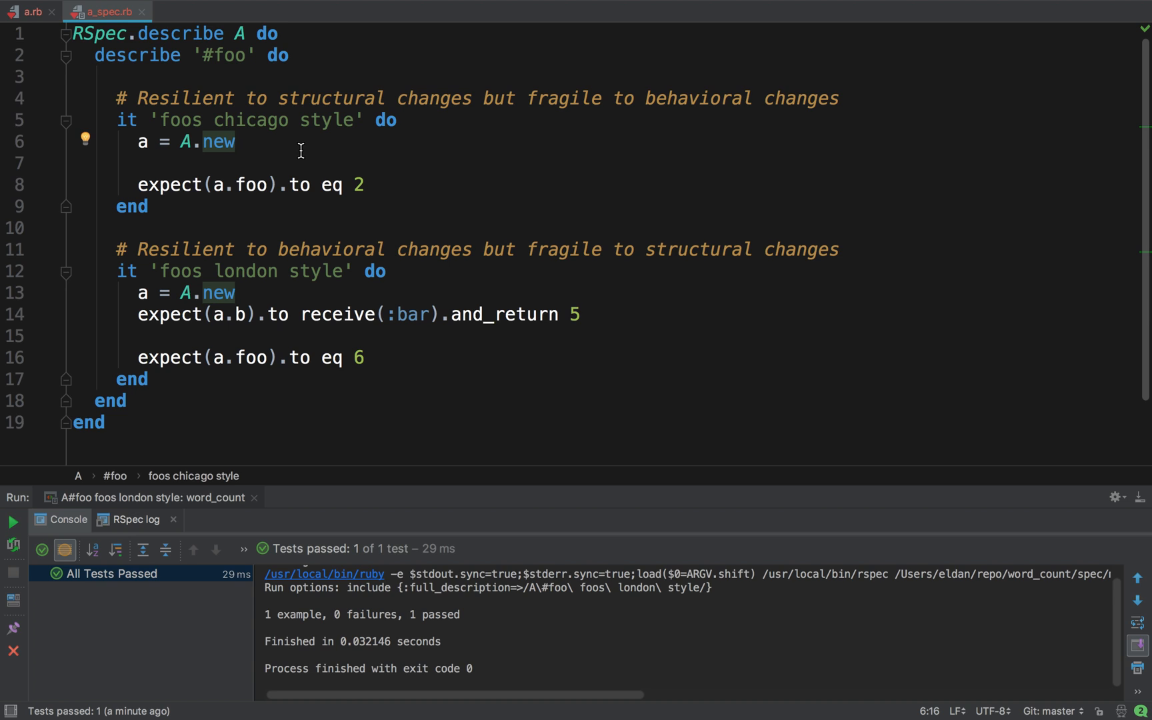
Step: In a.rb, have B#bar puts "hello world" before returning 1, then return to a_spec.rb
{"action": "left_click", "coordinate": [33, 12]}
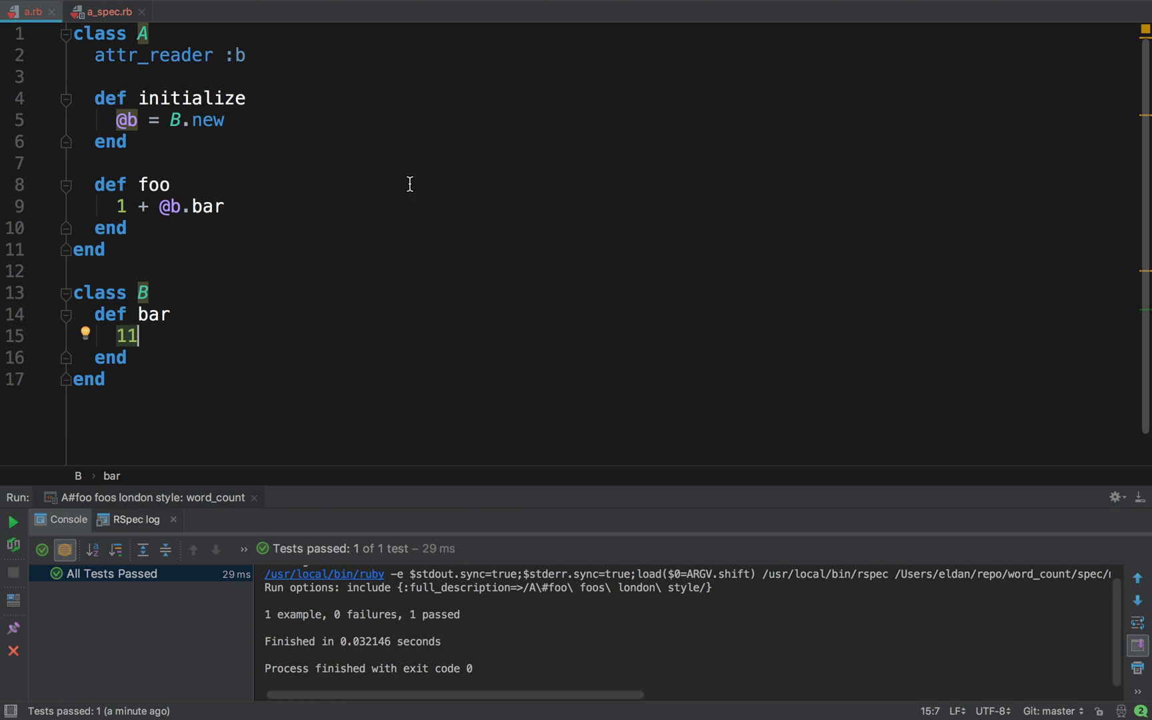
{"action": "double_click", "coordinate": [125, 336]}
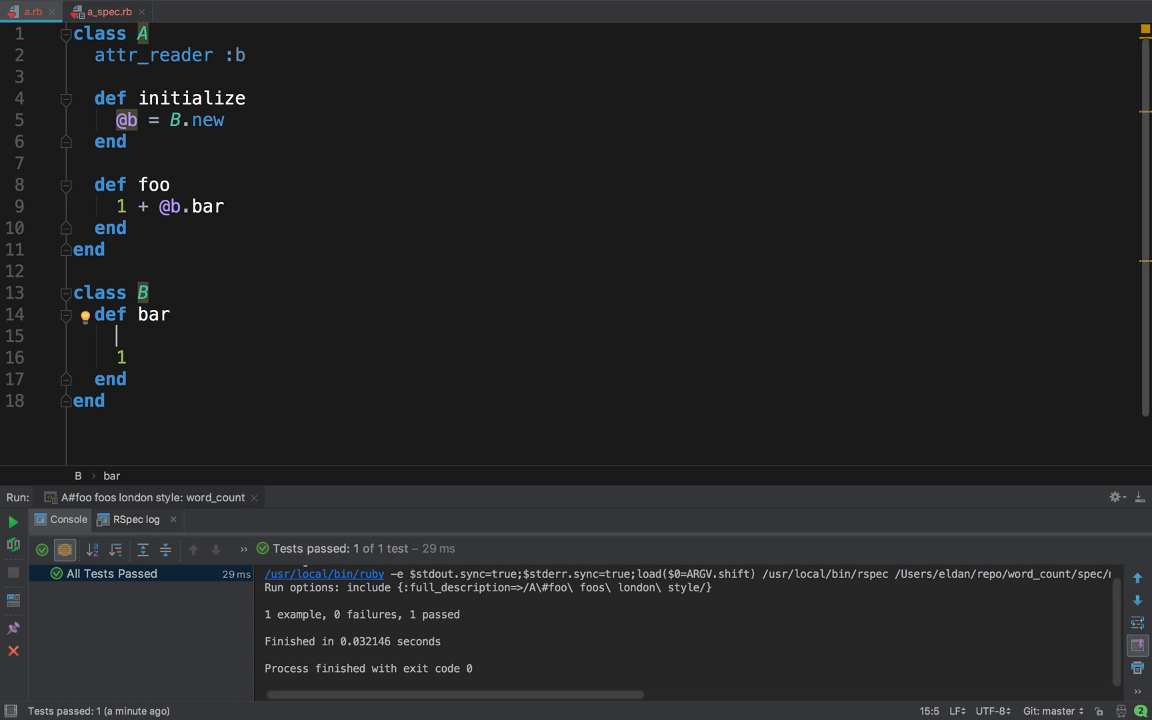
{"action": "type", "text": "puts"}
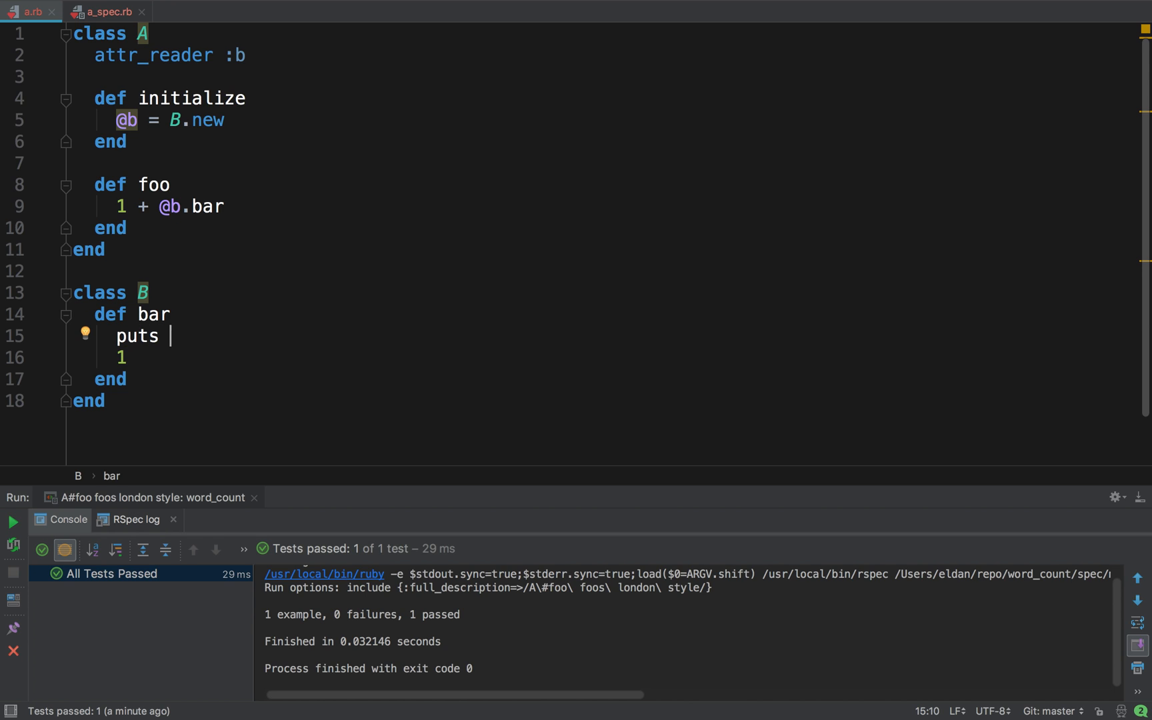
{"action": "type", "text": "\"helo\""}
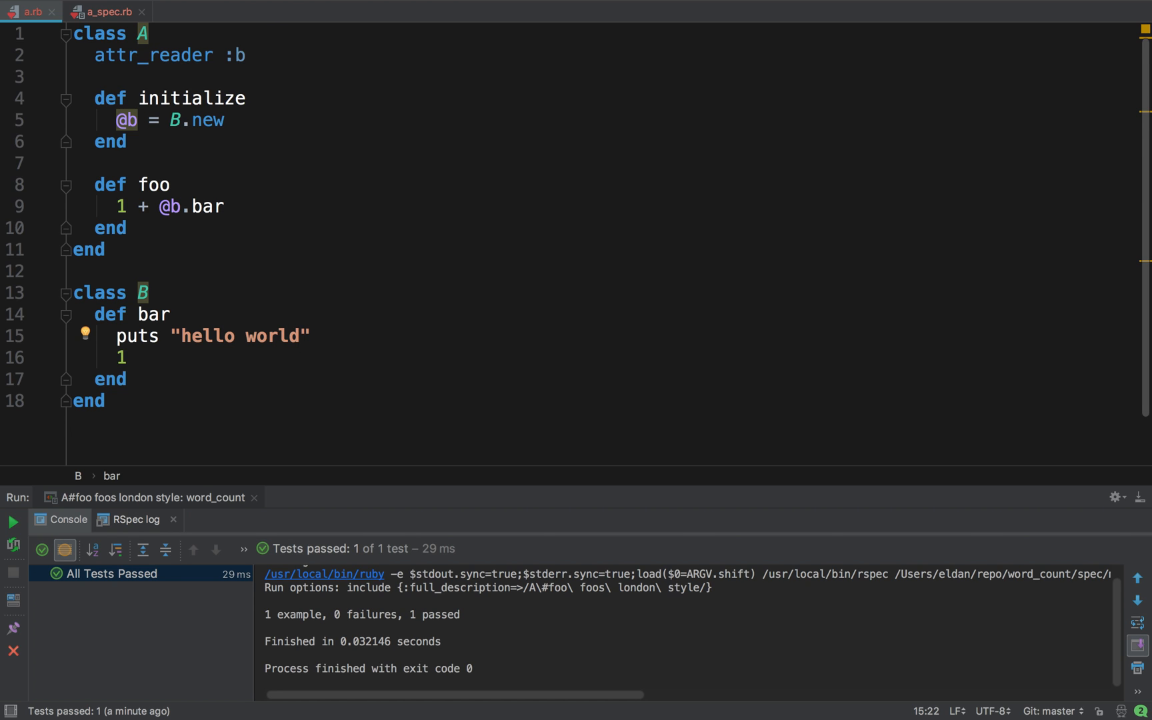
{"action": "left_click", "coordinate": [108, 12]}
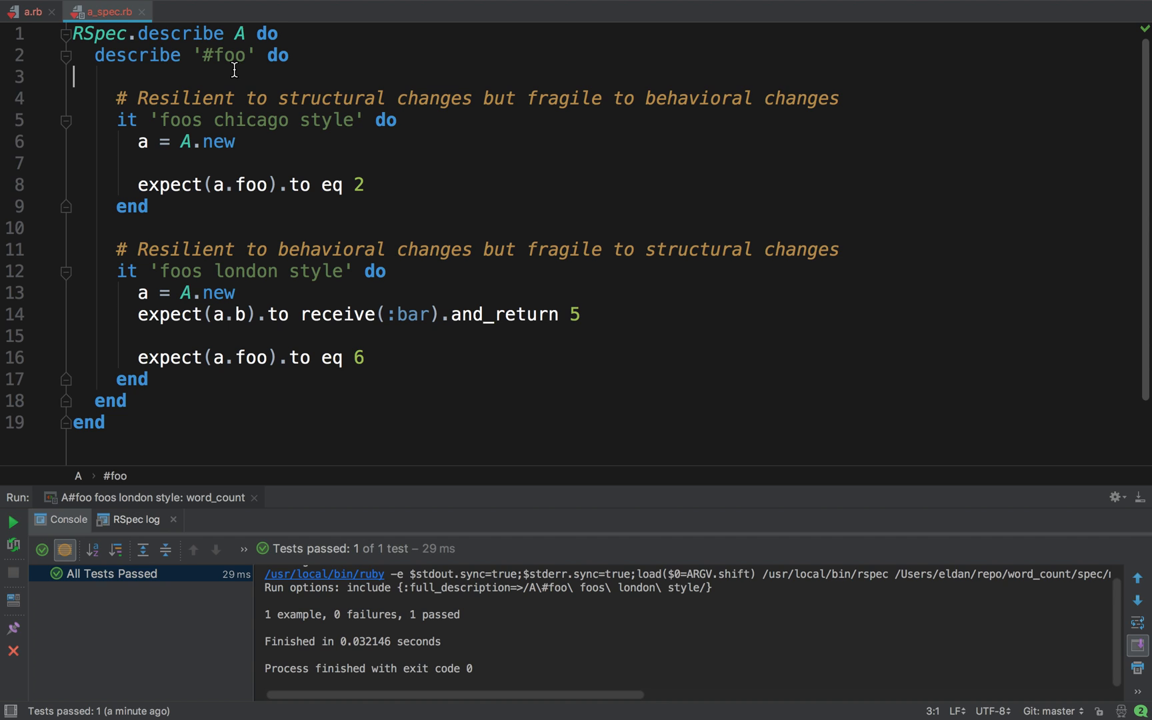
Step: Run the whole describe '#foo' group; both examples pass and "hello world" is printed
{"action": "left_click", "coordinate": [12, 522]}
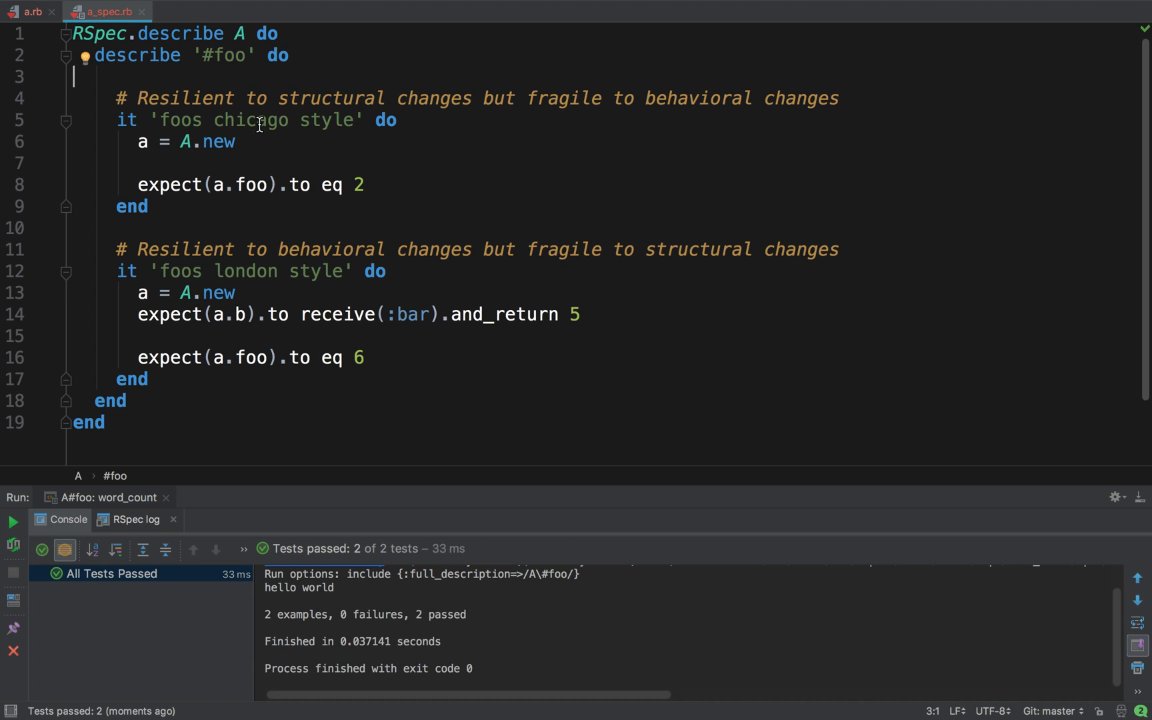
{"action": "double_click", "coordinate": [249, 120]}
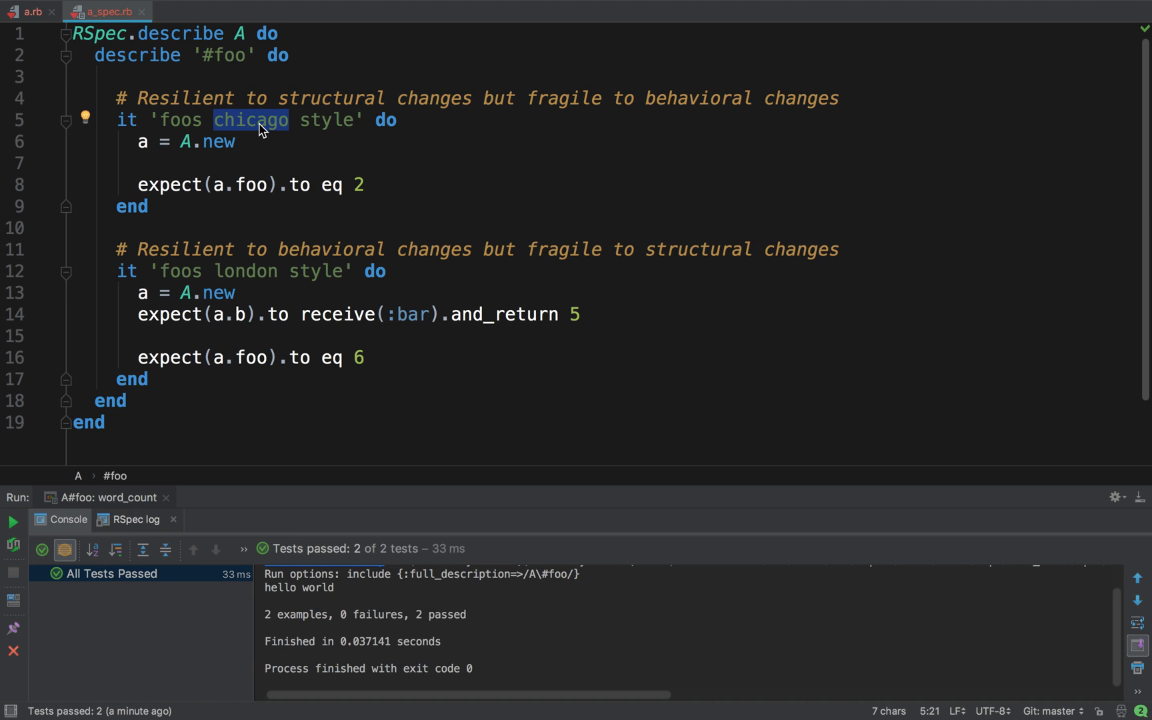
{"action": "mouse_move", "coordinate": [279, 213]}
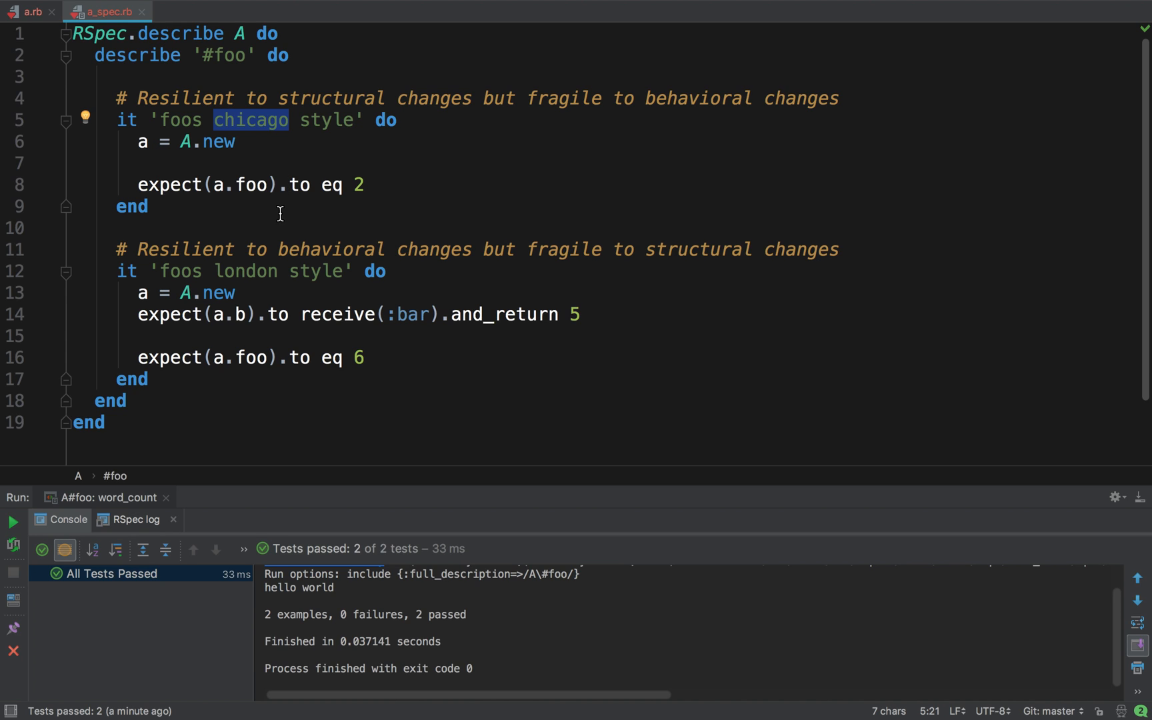
Step: Highlight 'london' in the test name, then make B#bar return 11 in a.rb
{"action": "double_click", "coordinate": [247, 271]}
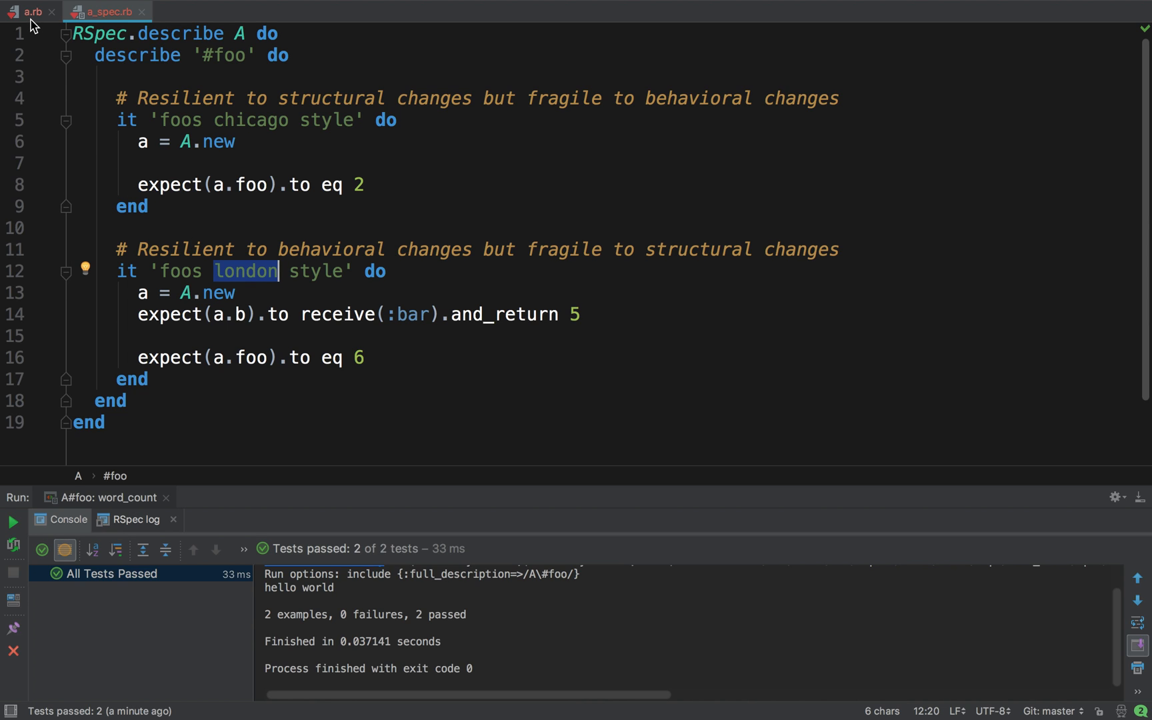
{"action": "left_click", "coordinate": [33, 11]}
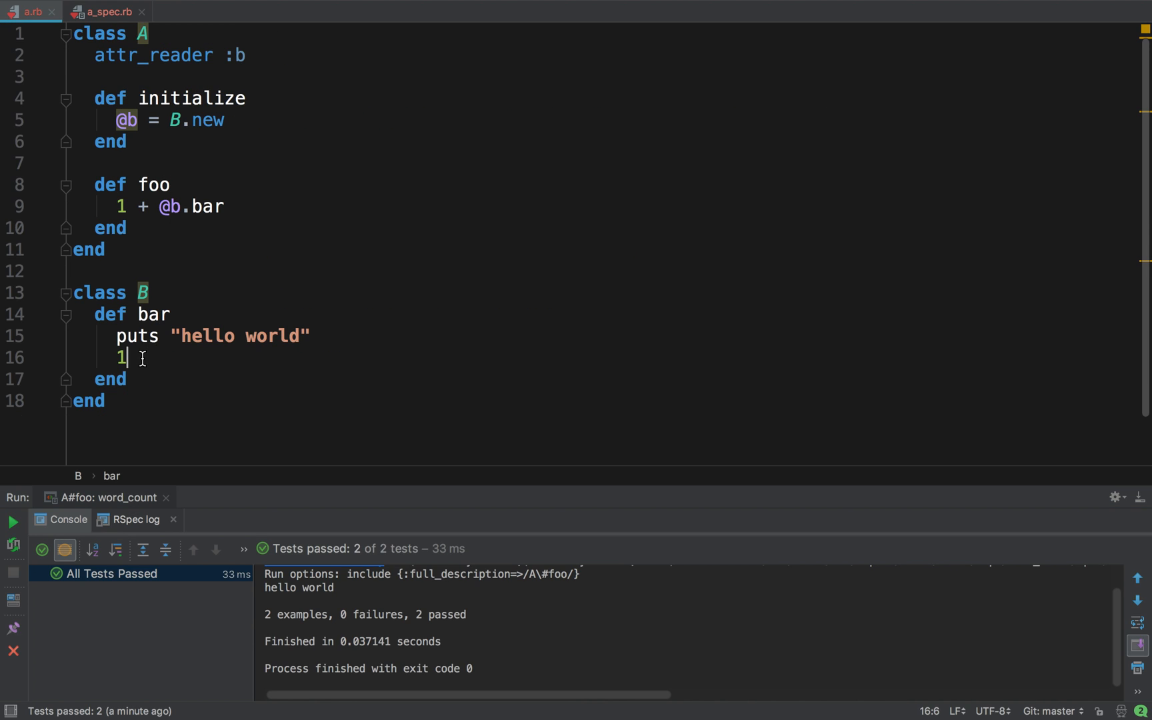
{"action": "type", "text": "1"}
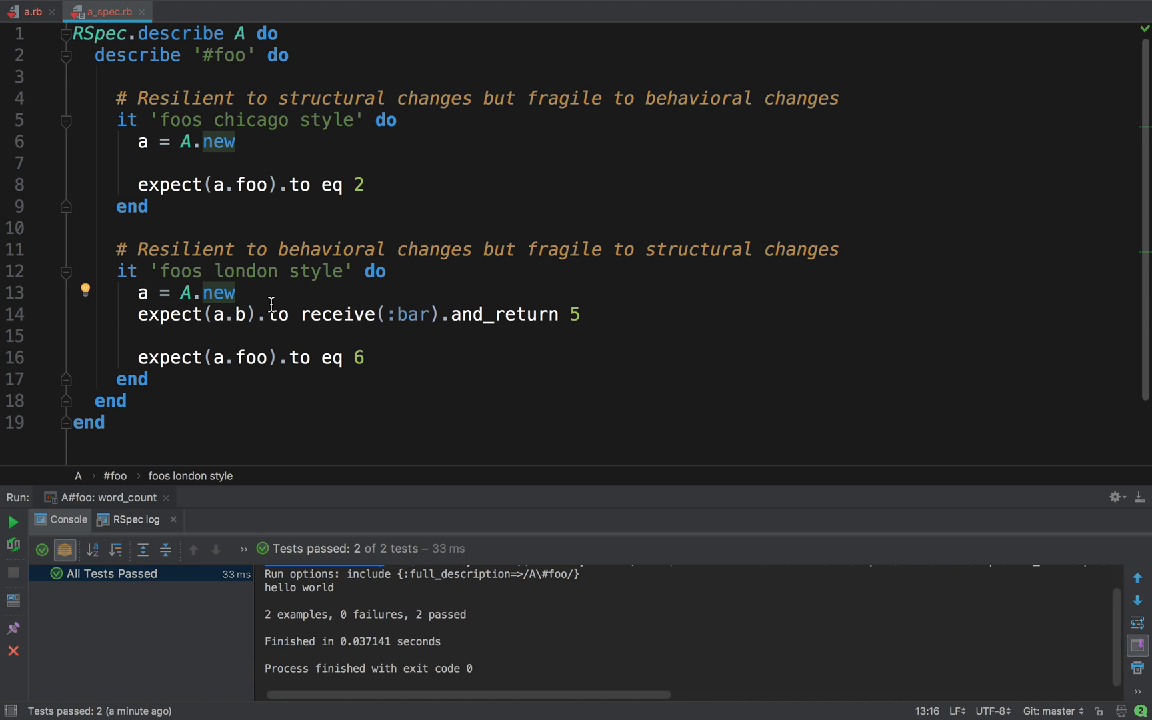
{"action": "left_click", "coordinate": [33, 12]}
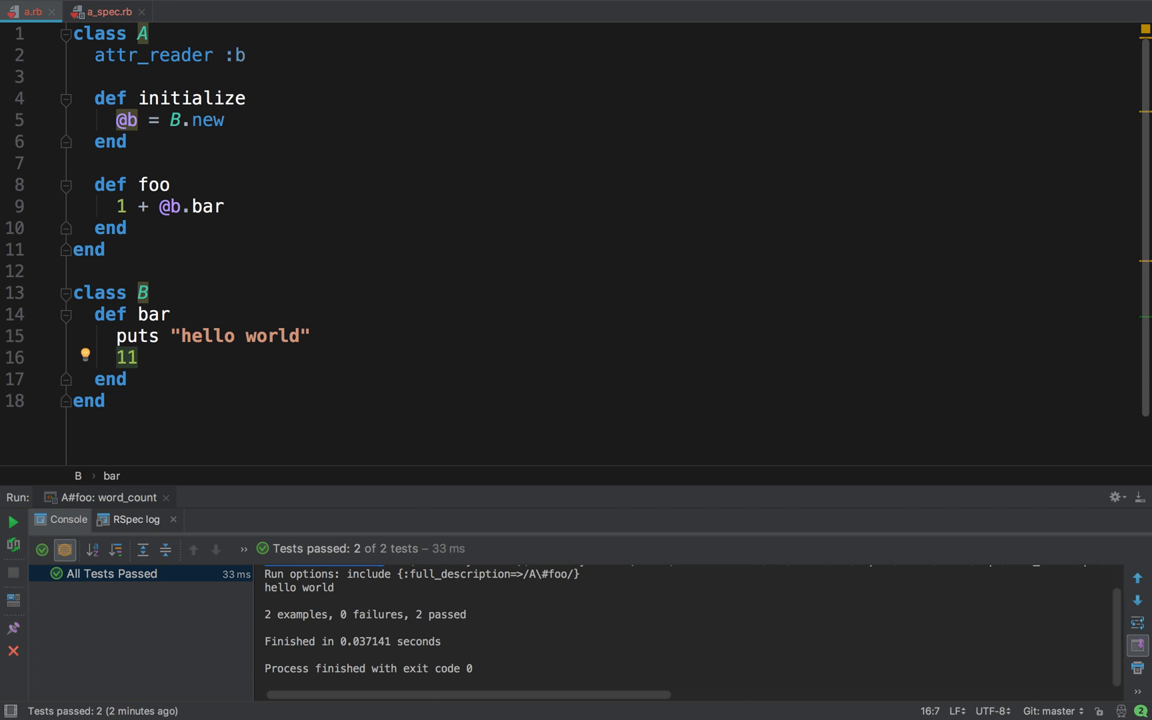
{"action": "left_click", "coordinate": [107, 12]}
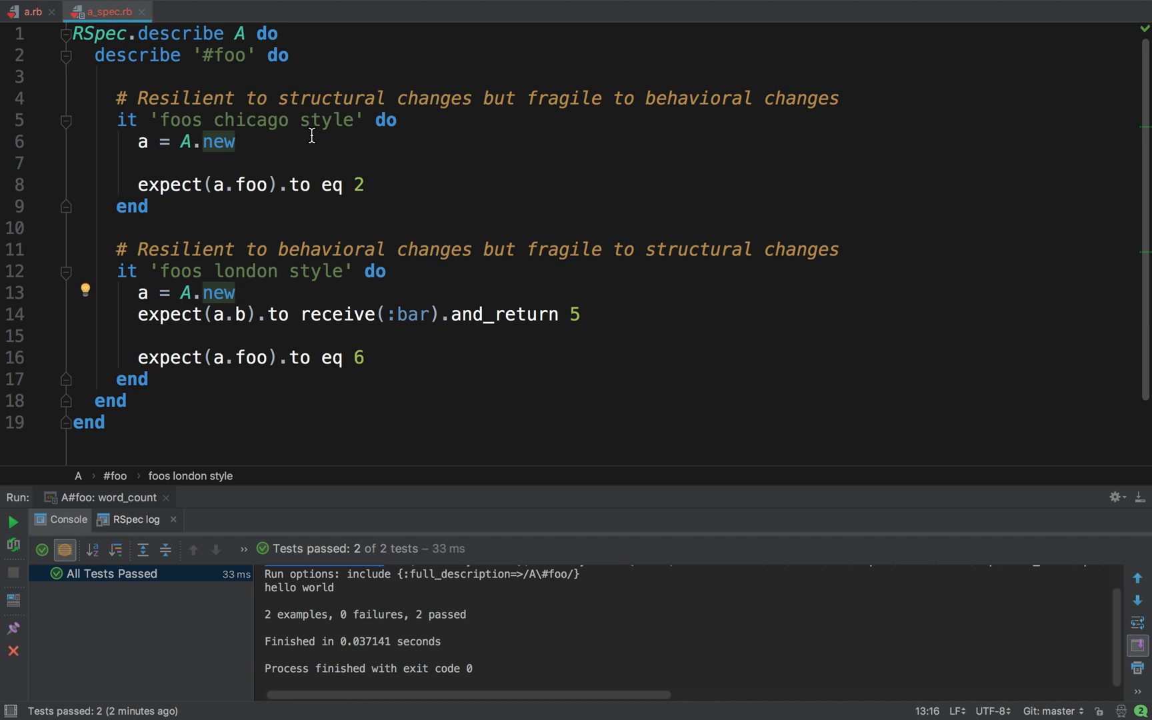
{"action": "mouse_move", "coordinate": [307, 139]}
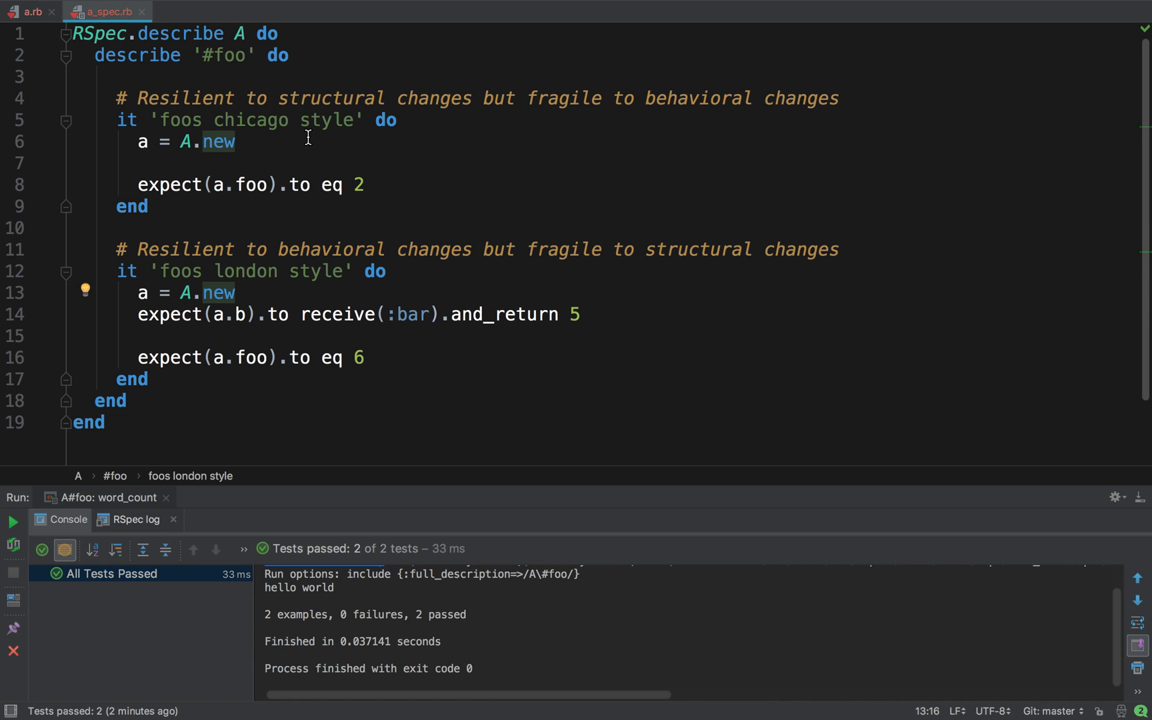
{"action": "double_click", "coordinate": [246, 271]}
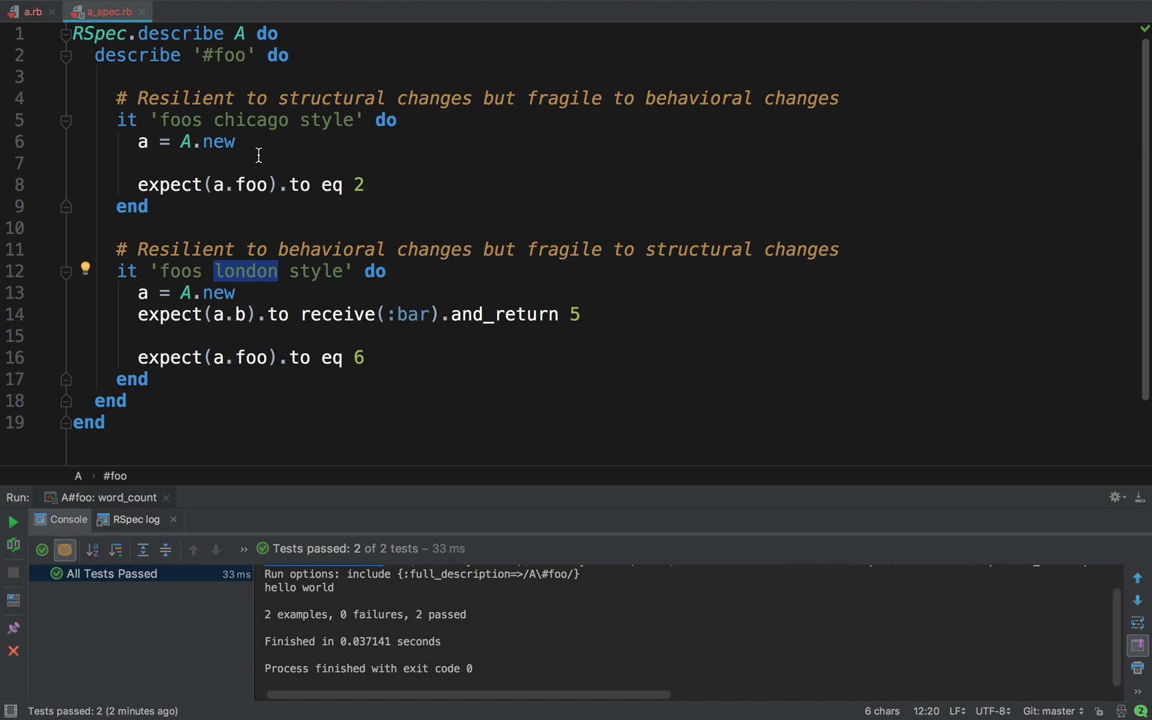
{"action": "mouse_move", "coordinate": [236, 271]}
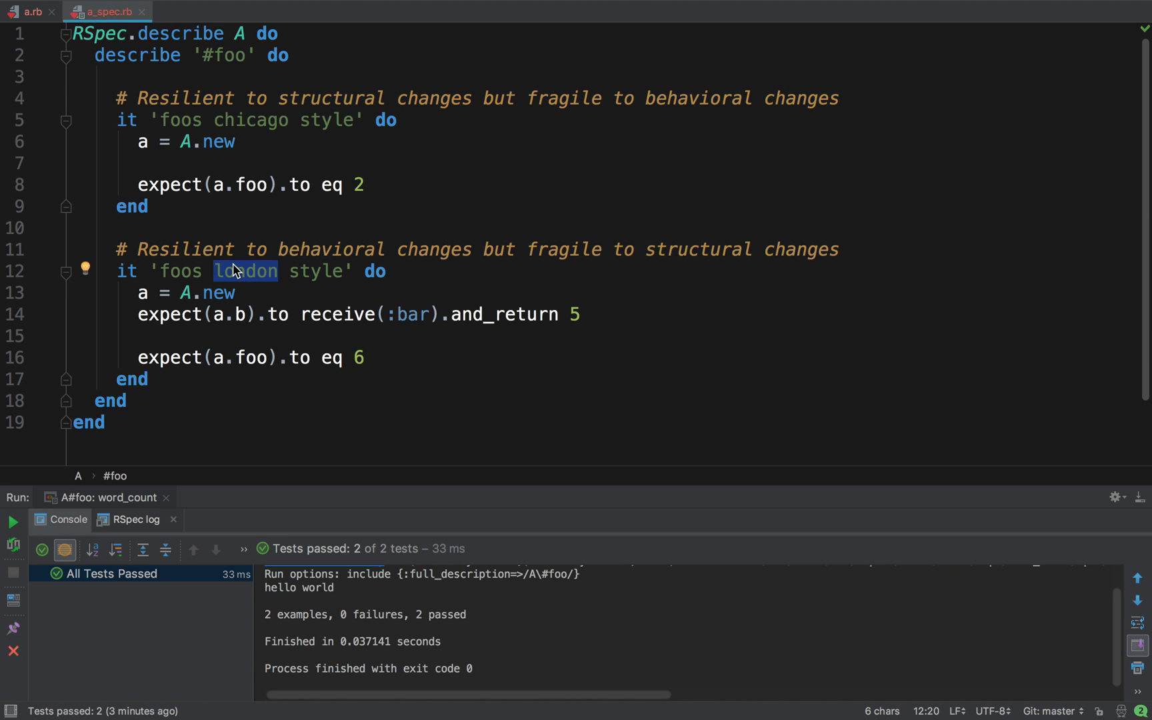
{"action": "mouse_move", "coordinate": [254, 131]}
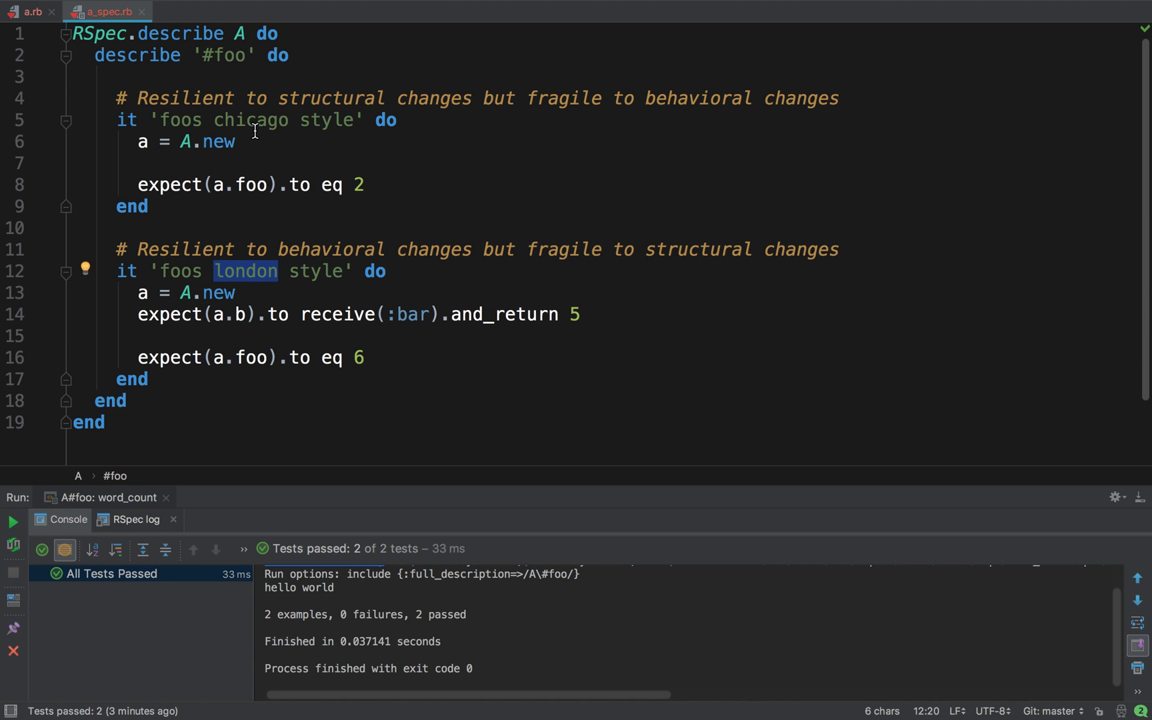
{"action": "double_click", "coordinate": [249, 120]}
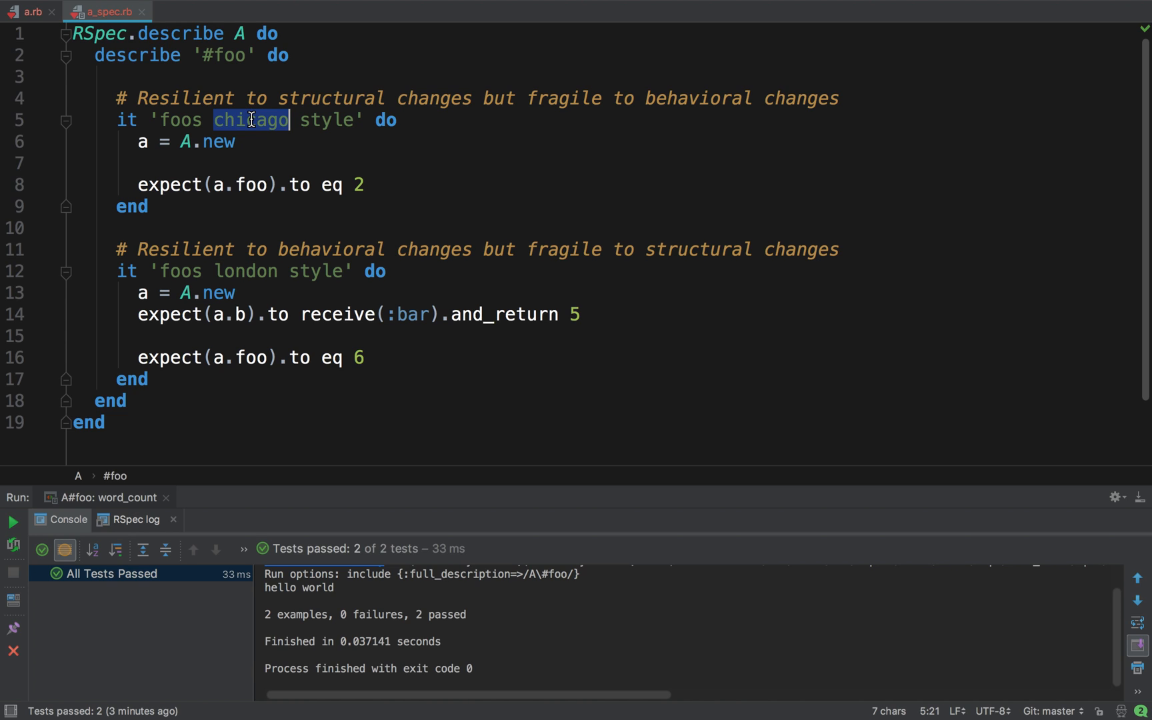